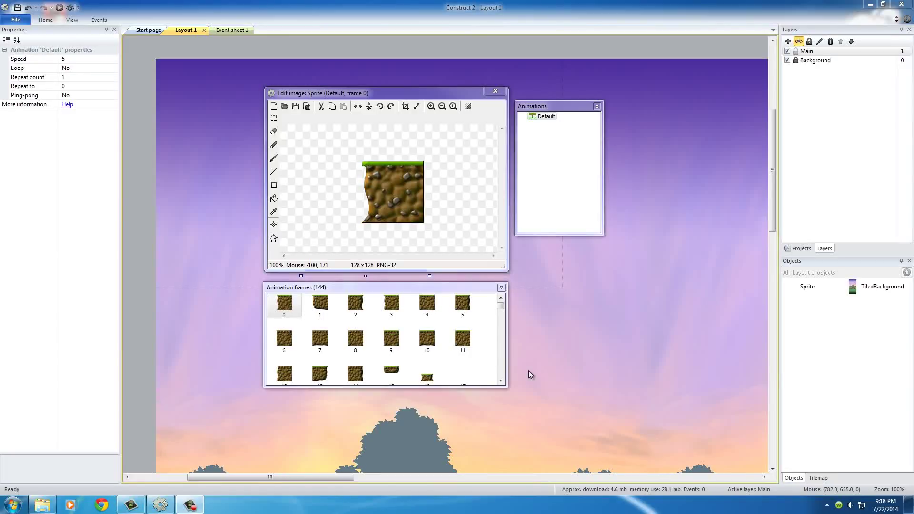
pyautogui.moveTo(546, 372)
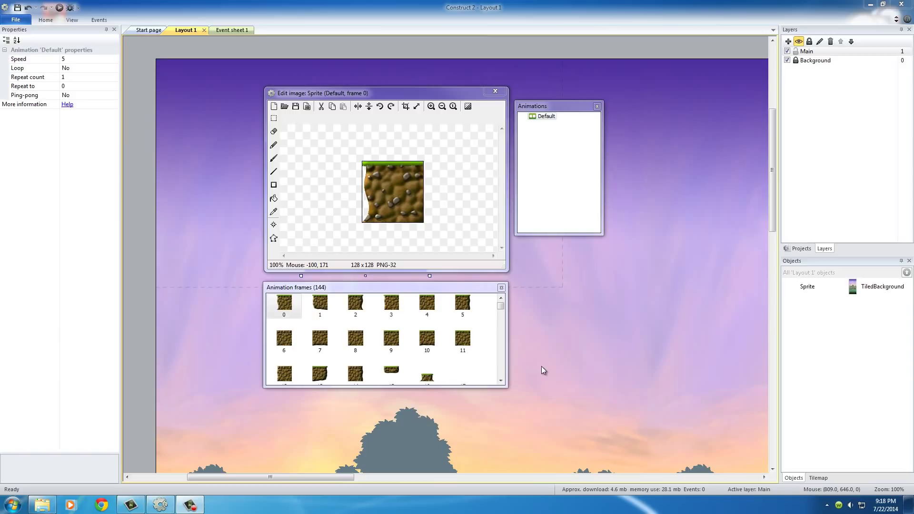
pyautogui.moveTo(486, 364)
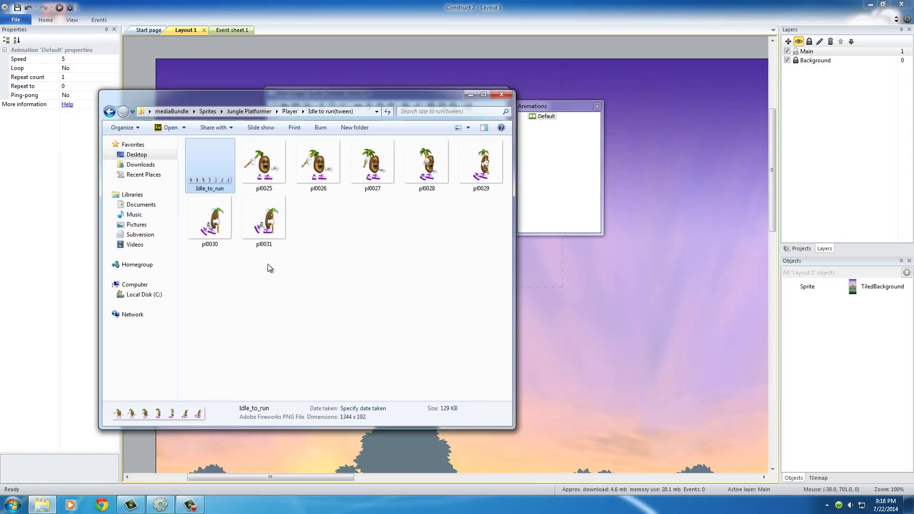
# Step: Bring up the context menu for the Idle_to_run image in the Idle to run(tween) folder
pyautogui.rightClick(210, 163)
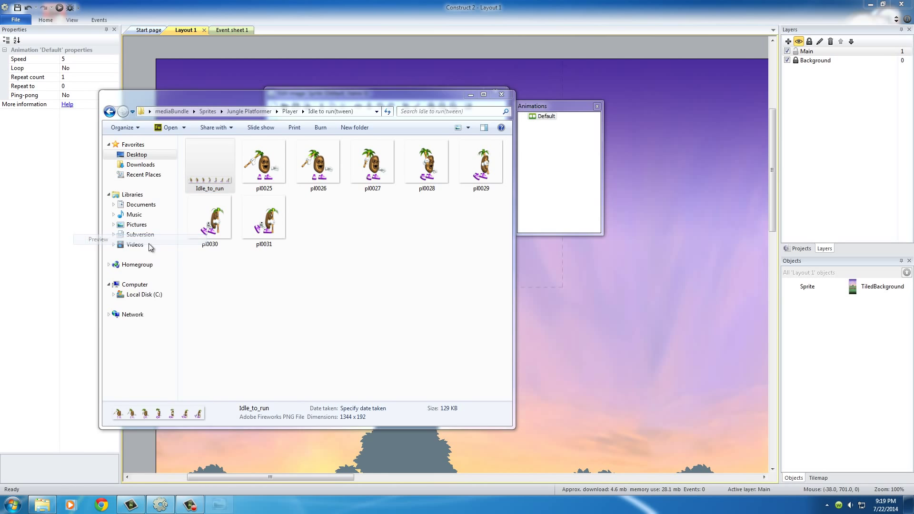
# Step: Open the Idle_to_run sprite strip in Windows Photo Viewer
pyautogui.doubleClick(209, 157)
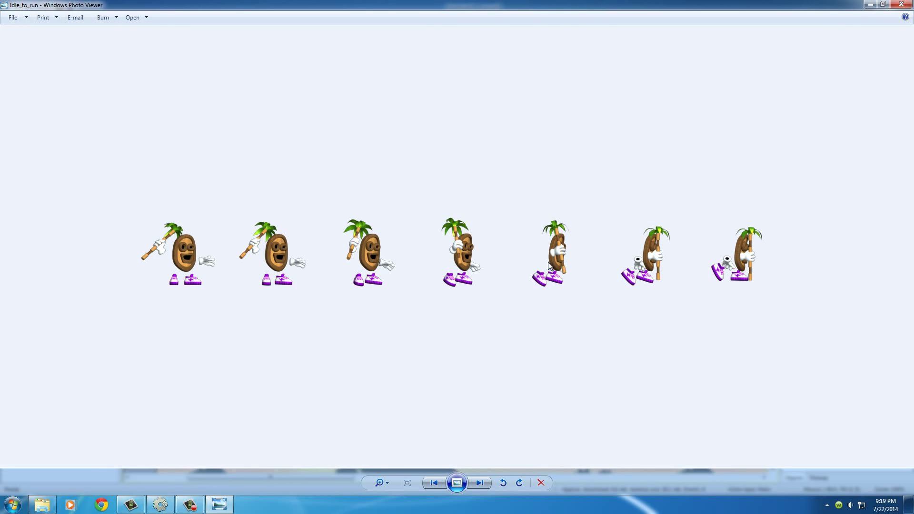
pyautogui.moveTo(719, 275)
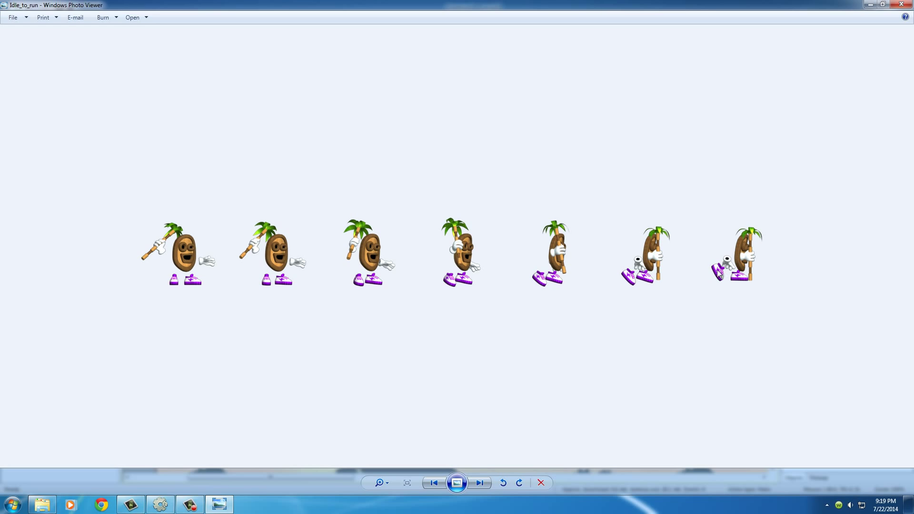
pyautogui.moveTo(357, 321)
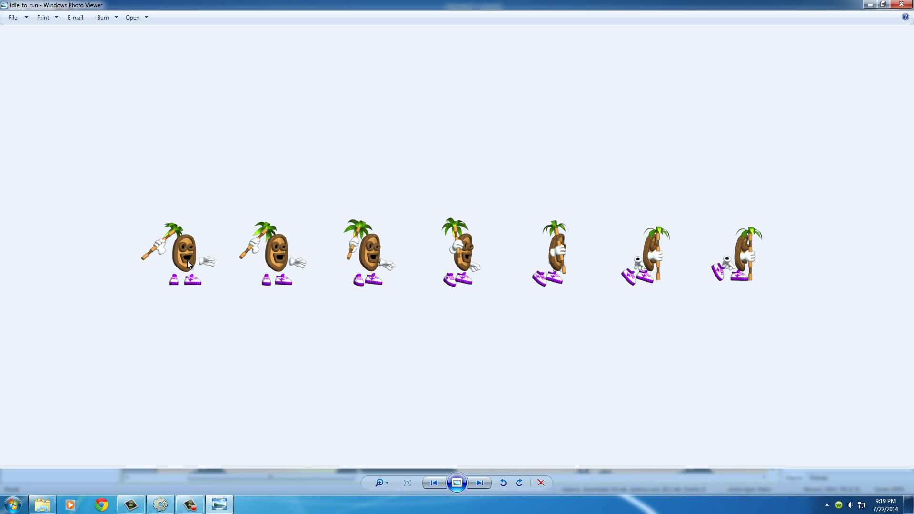
pyautogui.moveTo(540, 258)
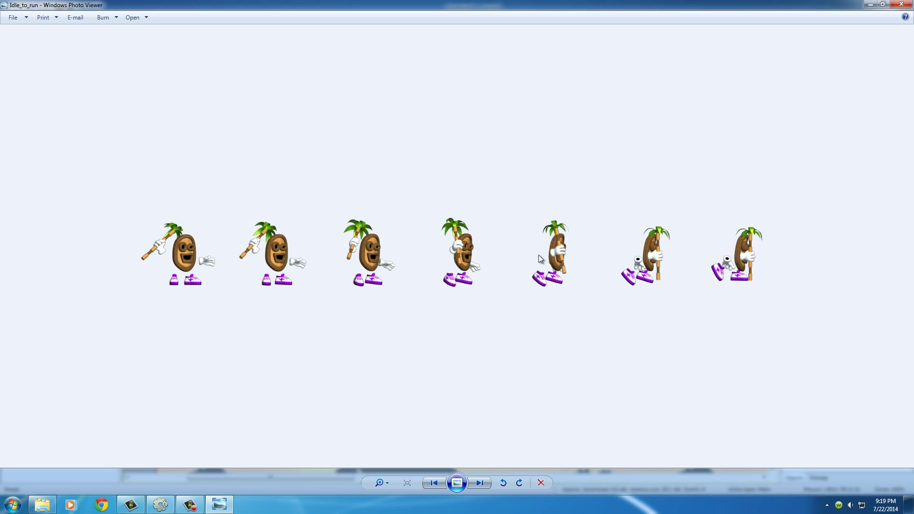
pyautogui.moveTo(754, 256)
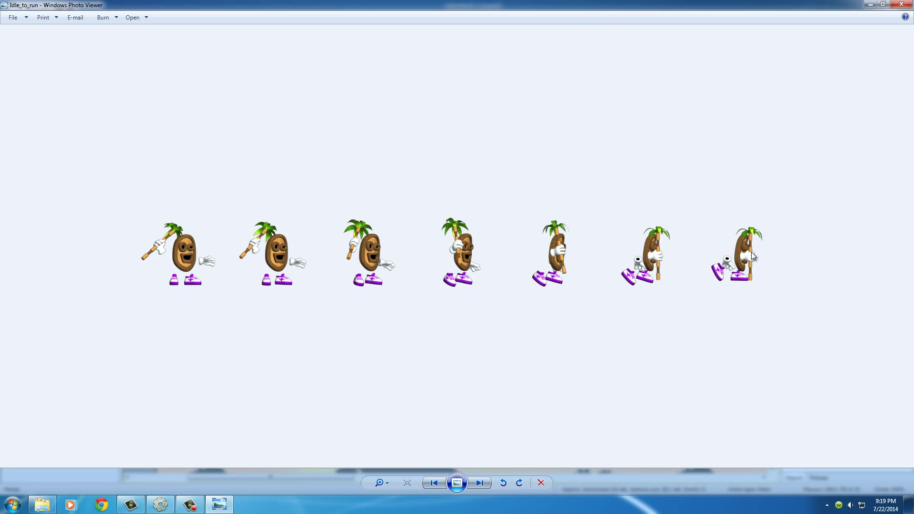
pyautogui.moveTo(319, 275)
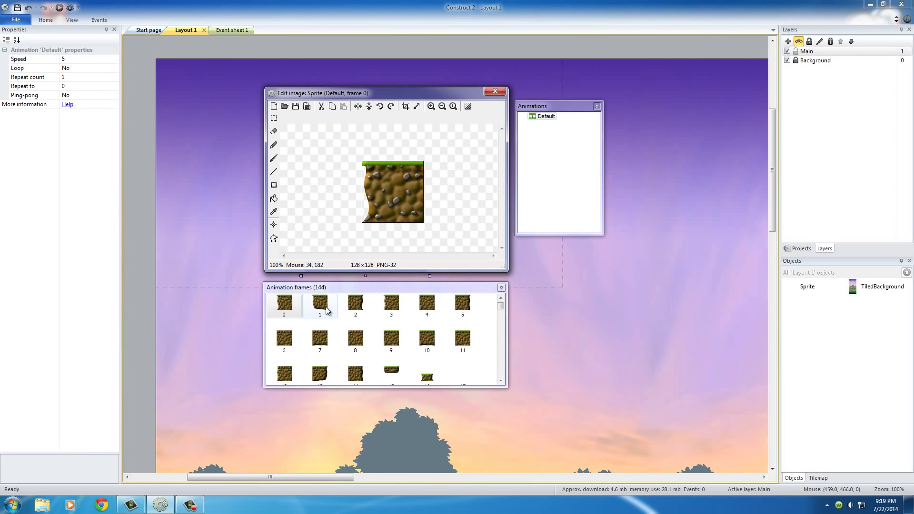
pyautogui.click(319, 304)
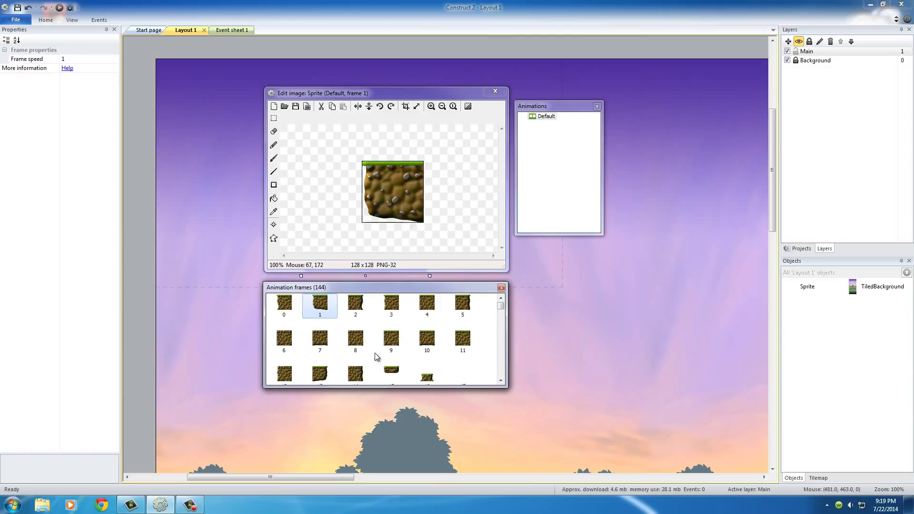
pyautogui.moveTo(376, 356)
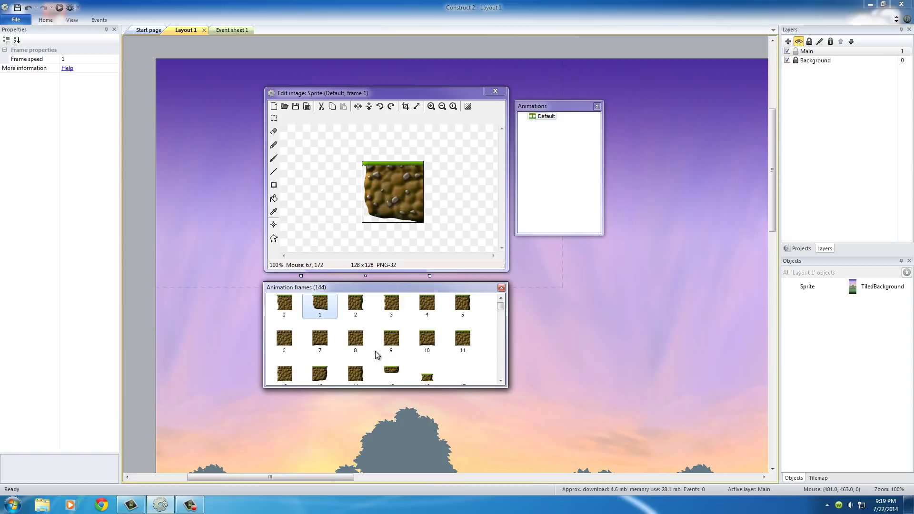
pyautogui.click(284, 302)
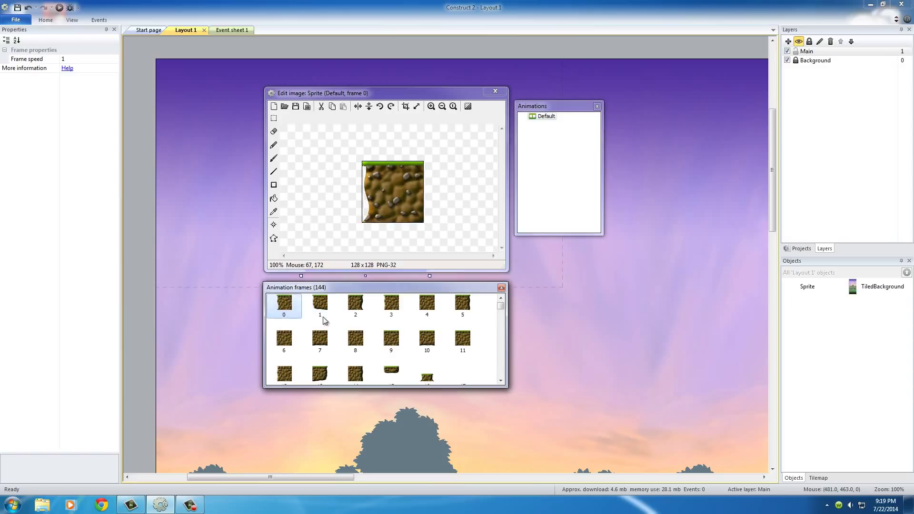
pyautogui.moveTo(358, 328)
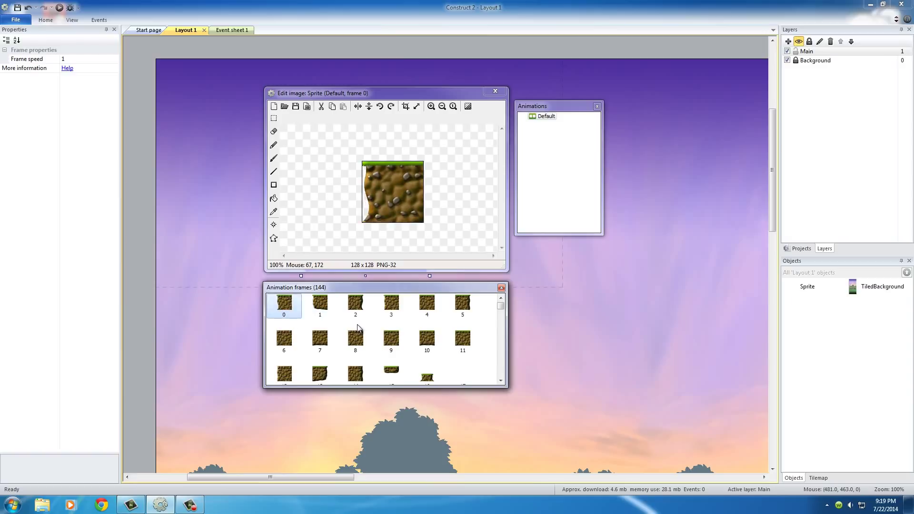
pyautogui.moveTo(359, 324)
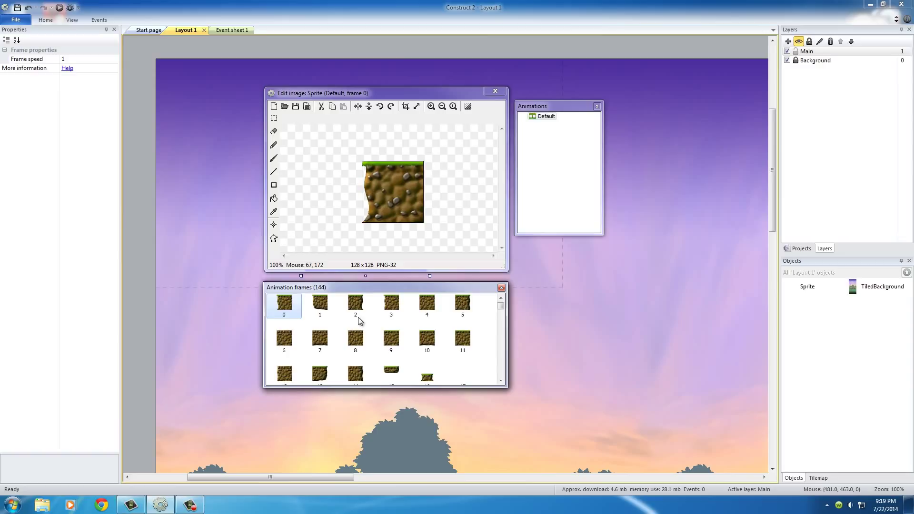
pyautogui.click(355, 303)
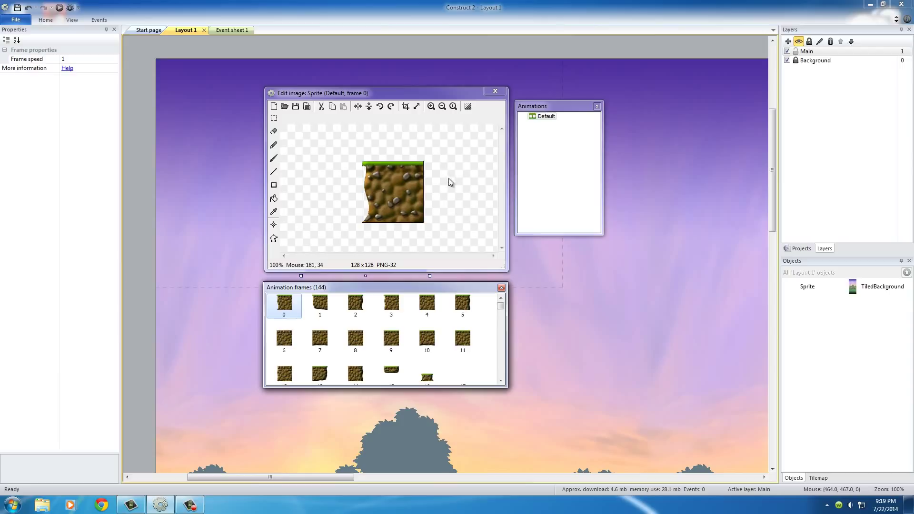
pyautogui.moveTo(488, 138)
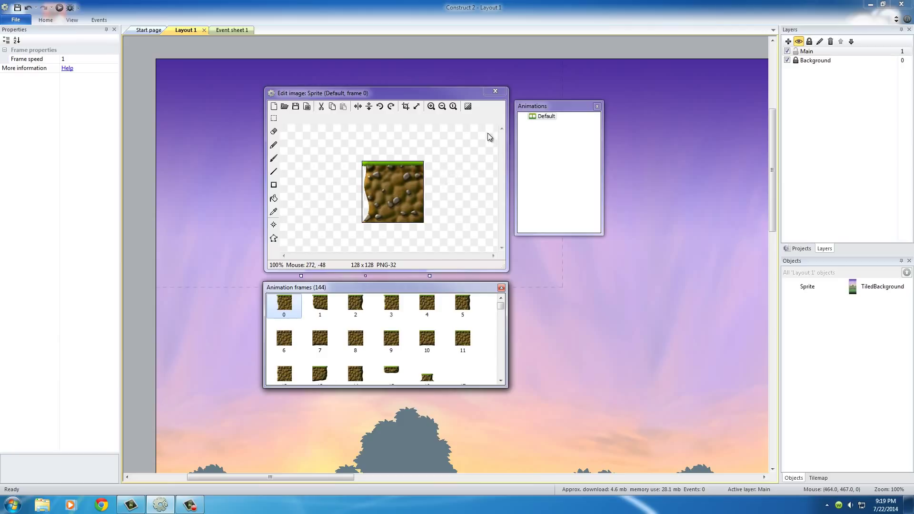
pyautogui.moveTo(520, 142)
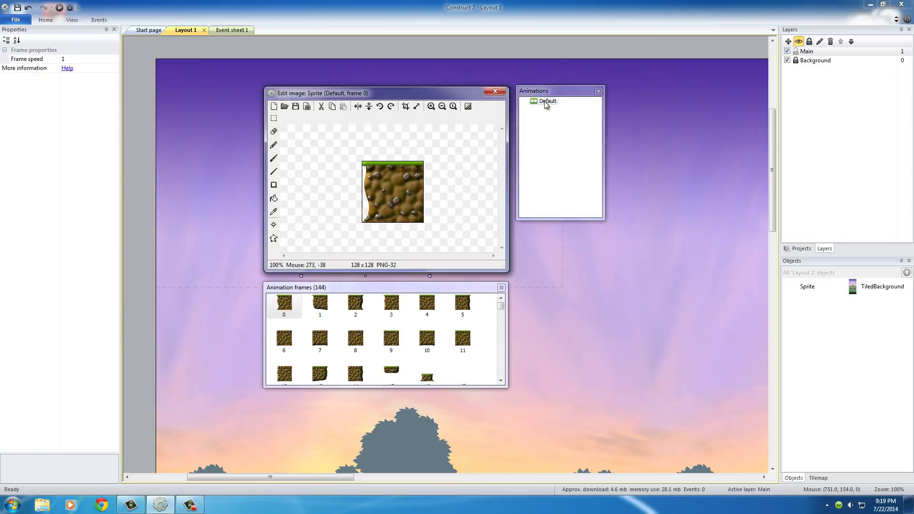
# Step: Change the Default animation's Speed property from 5 to 0
pyautogui.click(547, 101)
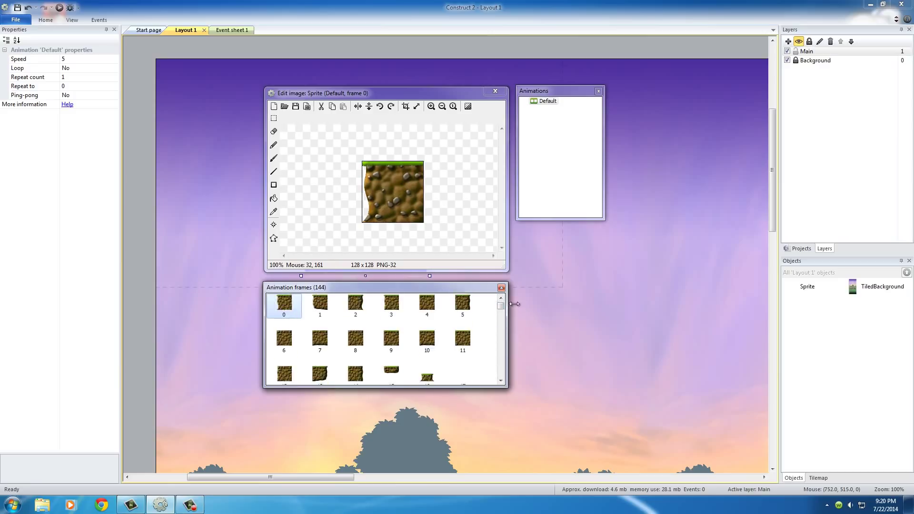
pyautogui.moveTo(21, 63)
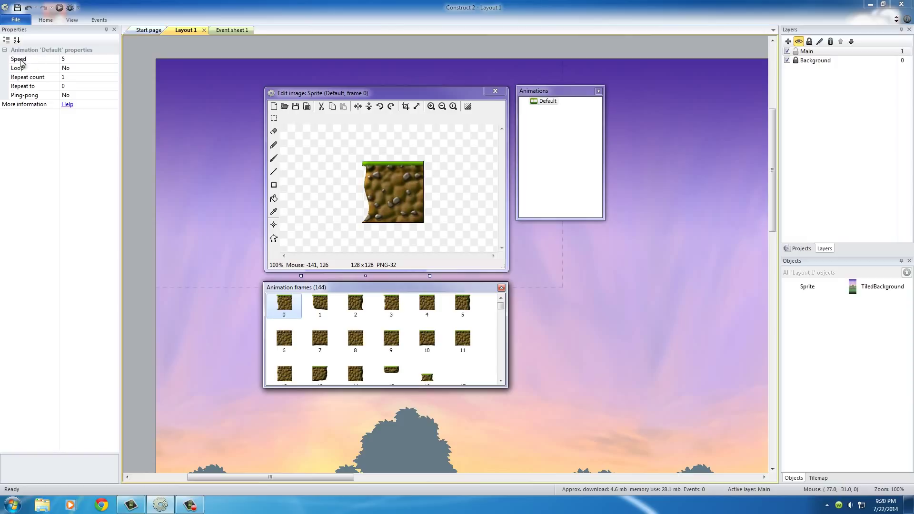
pyautogui.moveTo(33, 62)
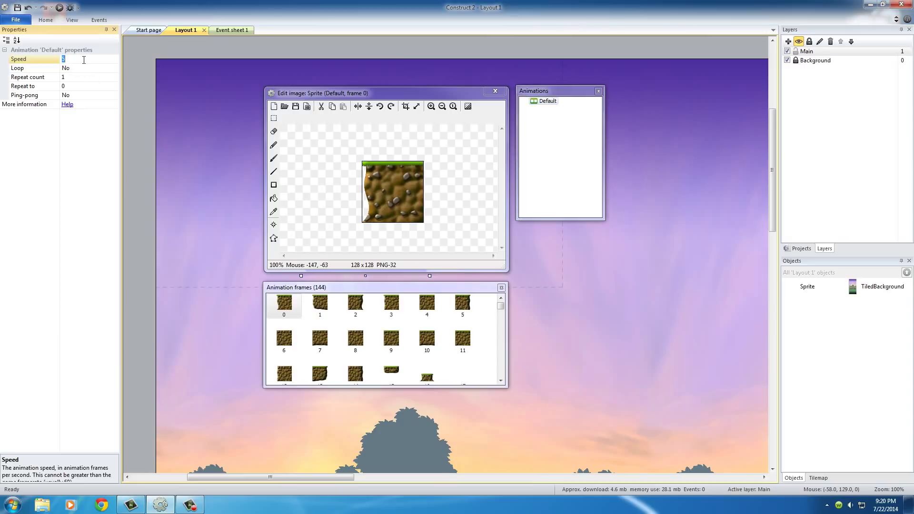
pyautogui.write('0')
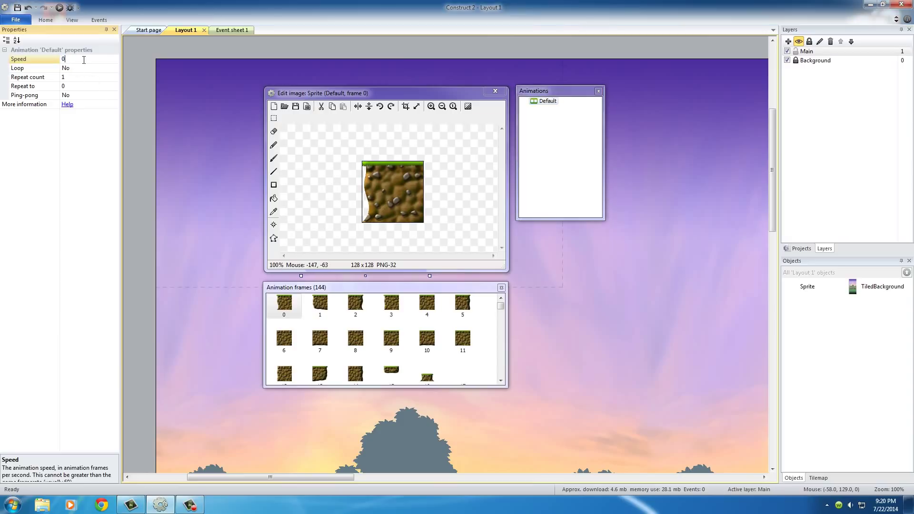
pyautogui.moveTo(400, 184)
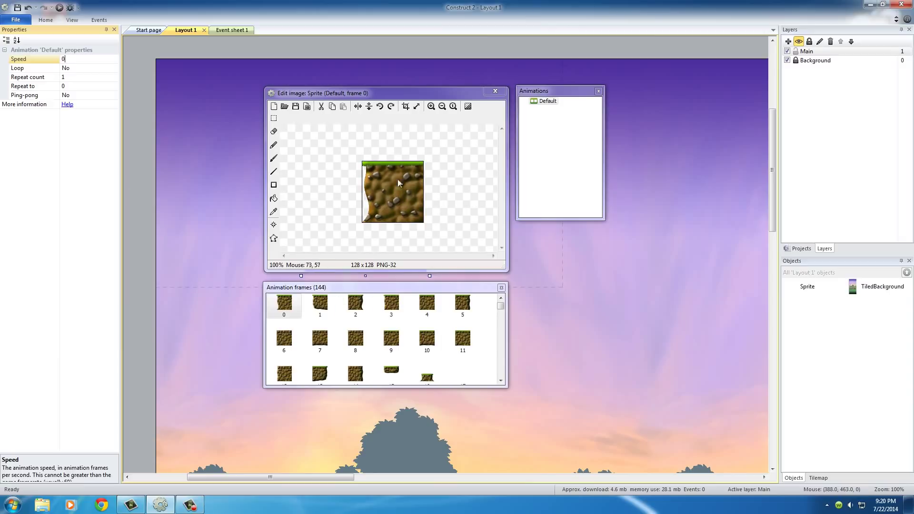
pyautogui.moveTo(401, 199)
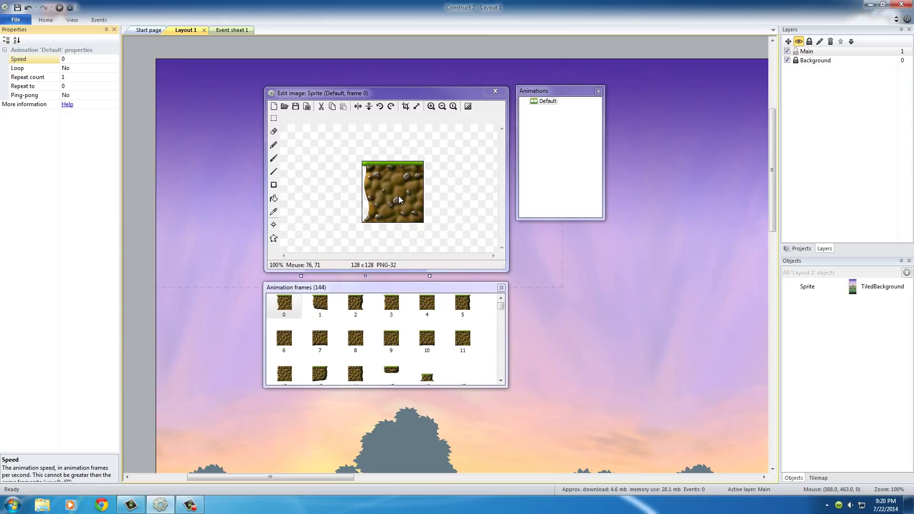
pyautogui.moveTo(396, 197)
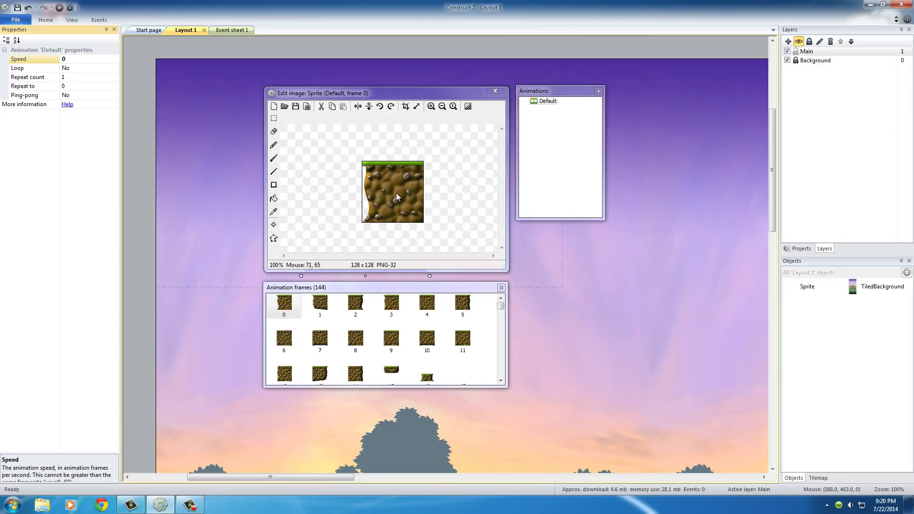
pyautogui.moveTo(392, 179)
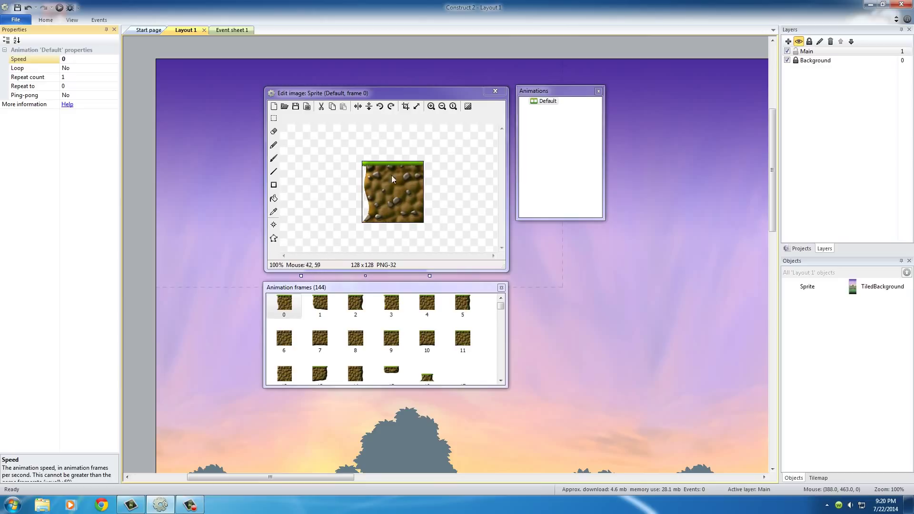
pyautogui.moveTo(386, 177)
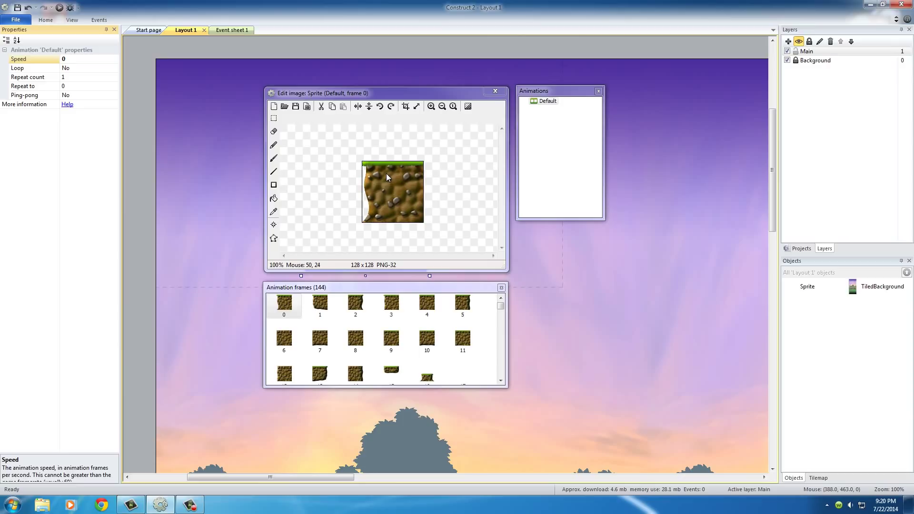
pyautogui.moveTo(392, 176)
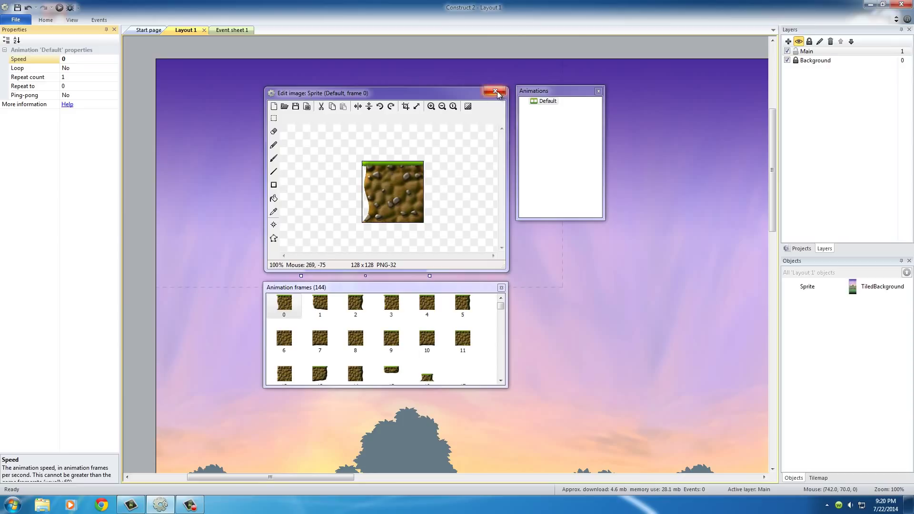
pyautogui.click(494, 93)
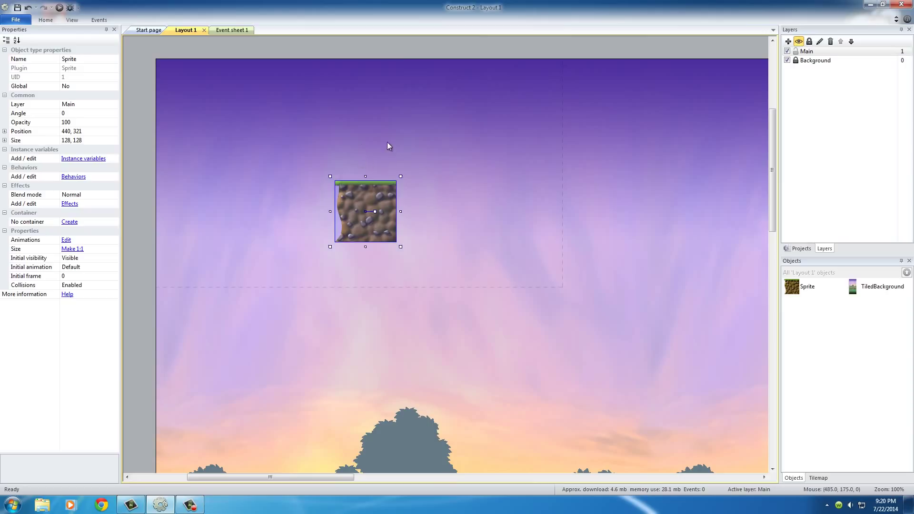
pyautogui.moveTo(434, 206)
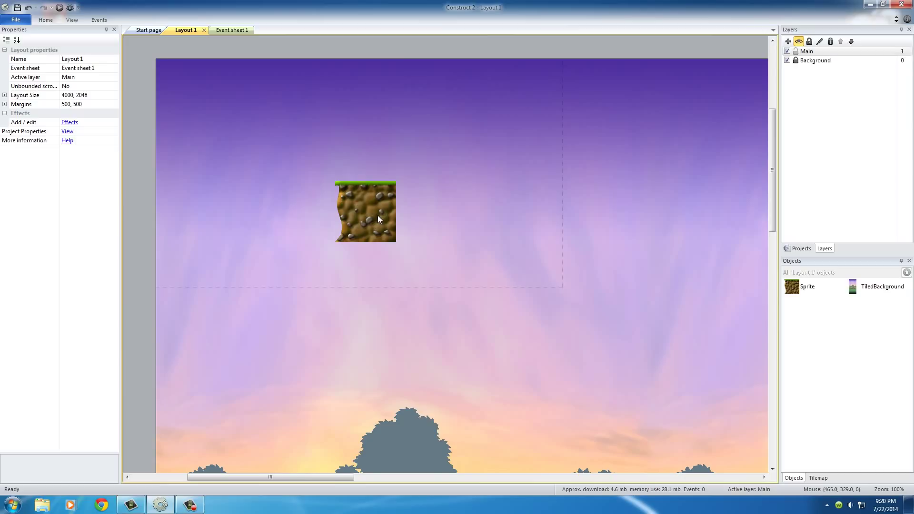
pyautogui.click(365, 211)
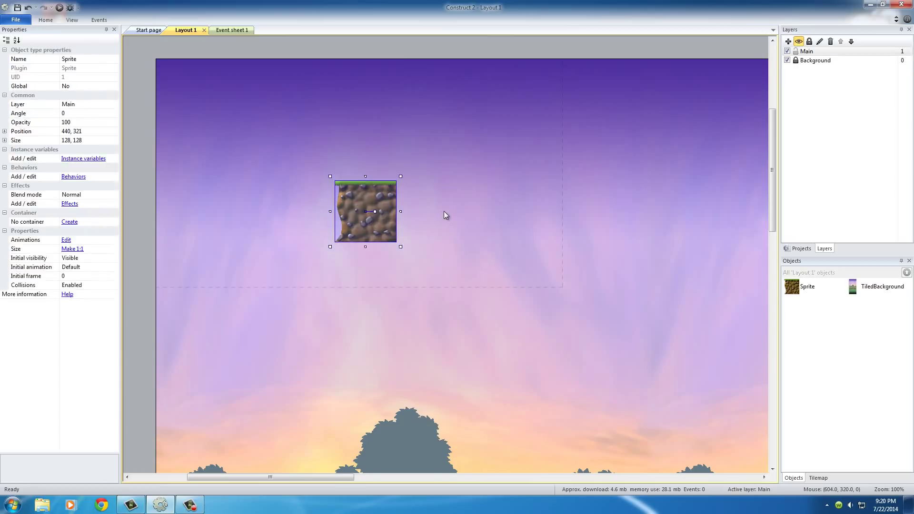
pyautogui.click(492, 258)
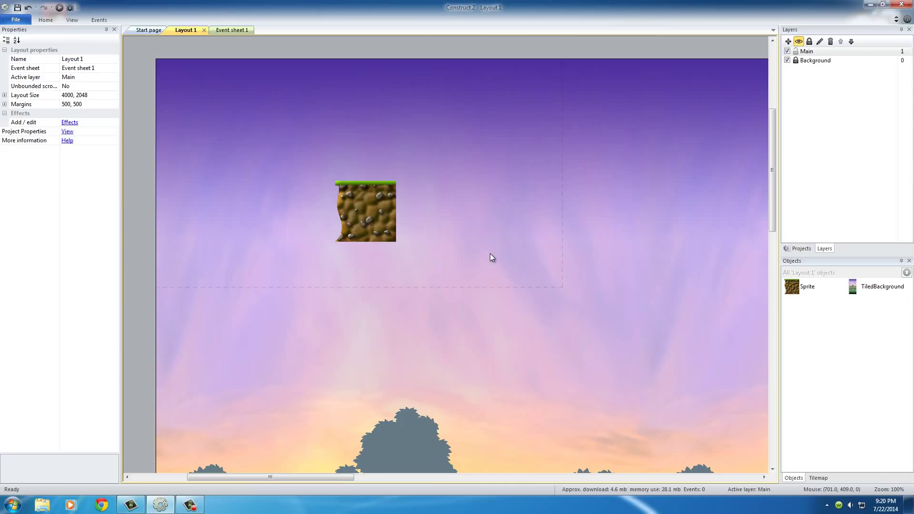
pyautogui.click(364, 211)
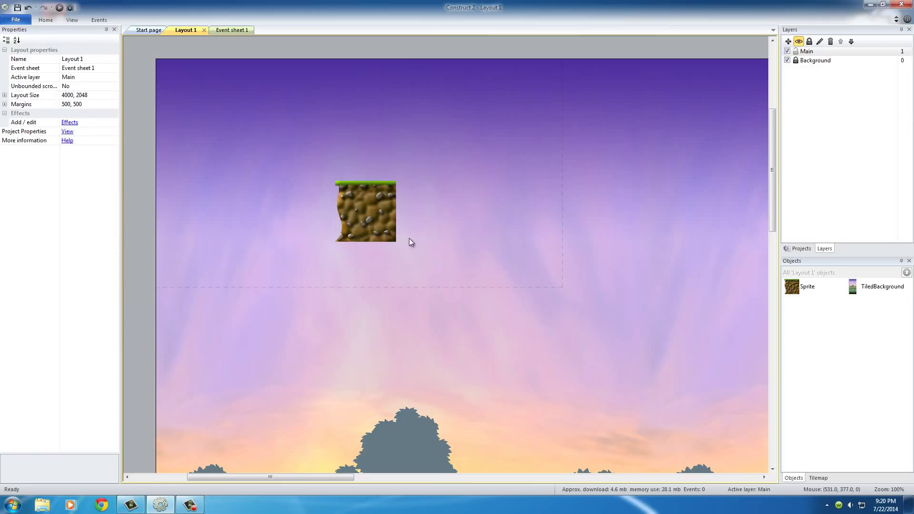
pyautogui.moveTo(383, 230)
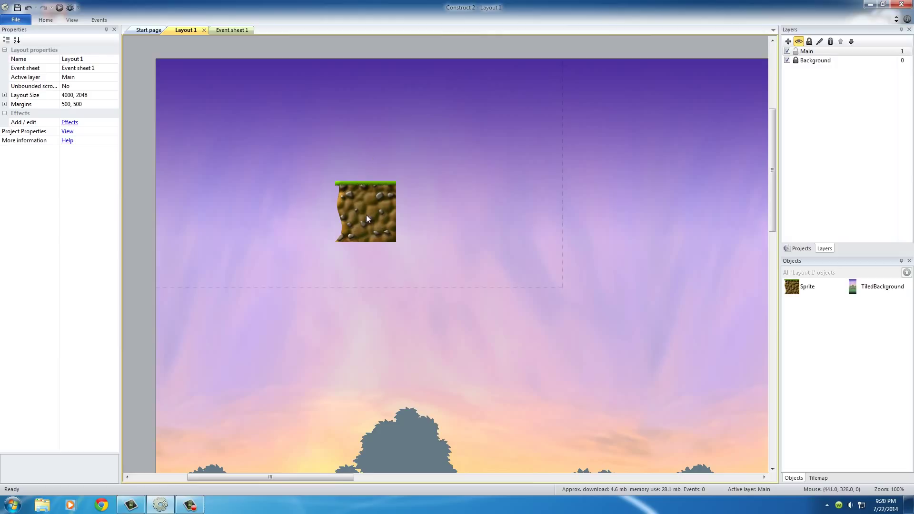
# Step: Select the ground tile and set its Initial frame property to 1
pyautogui.click(365, 211)
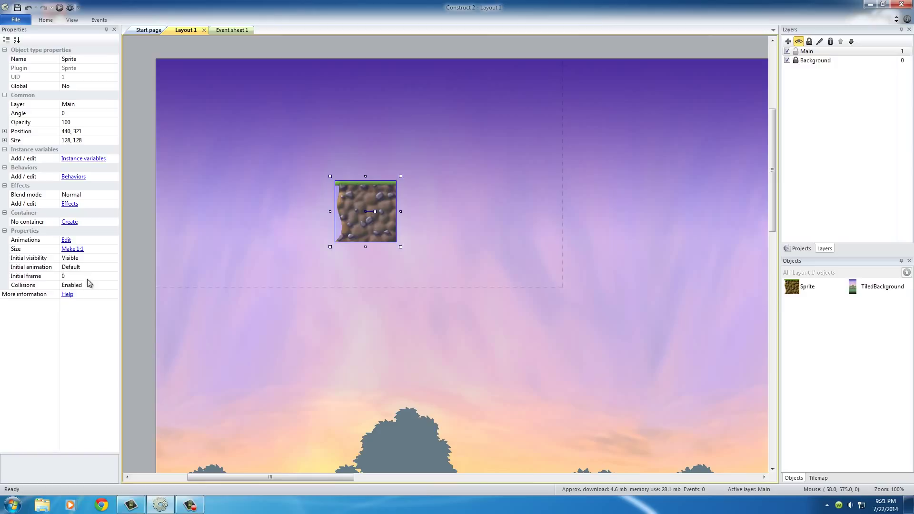
pyautogui.click(81, 275)
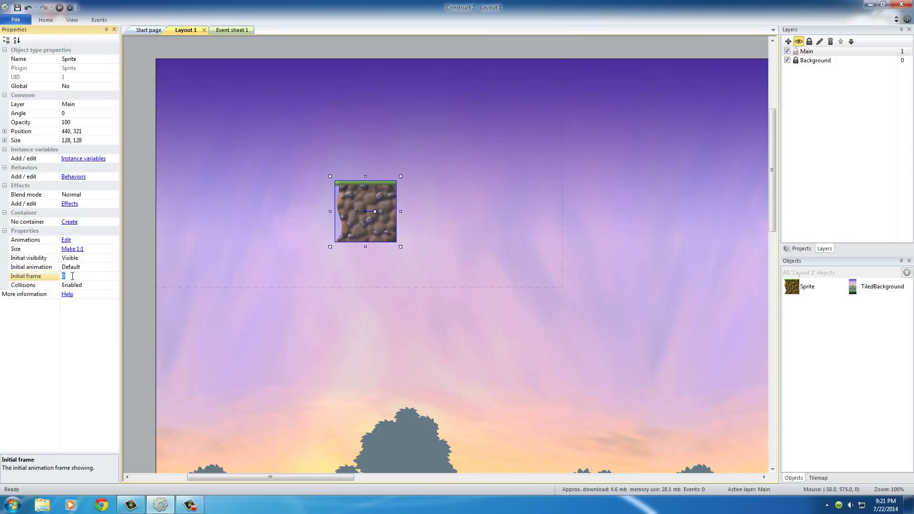
pyautogui.write('1')
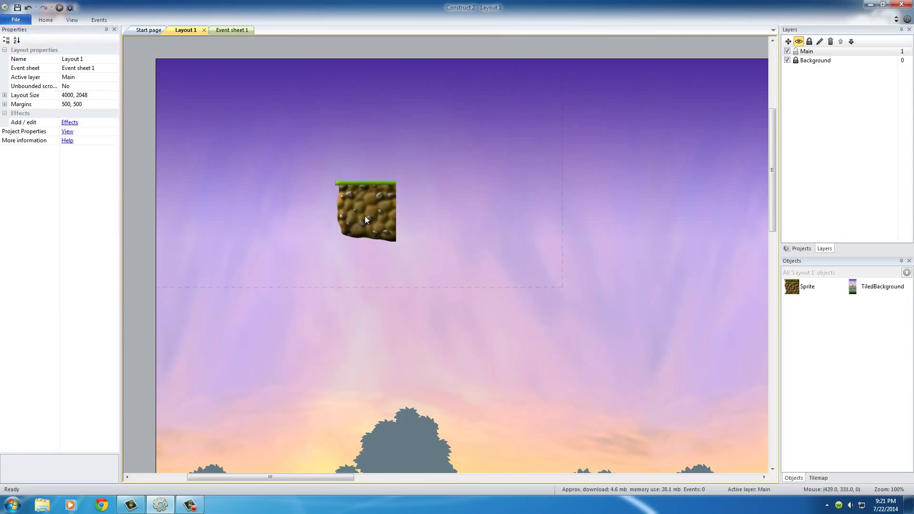
pyautogui.click(366, 211)
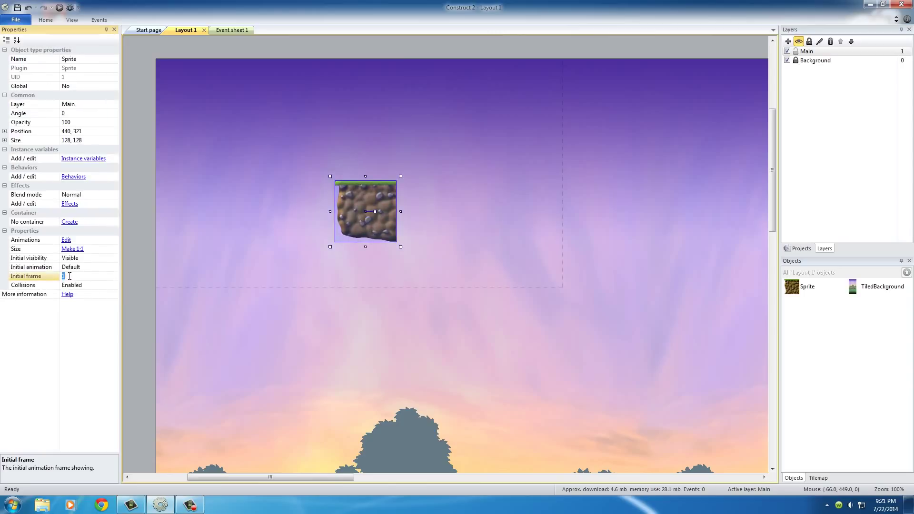
pyautogui.write('0')
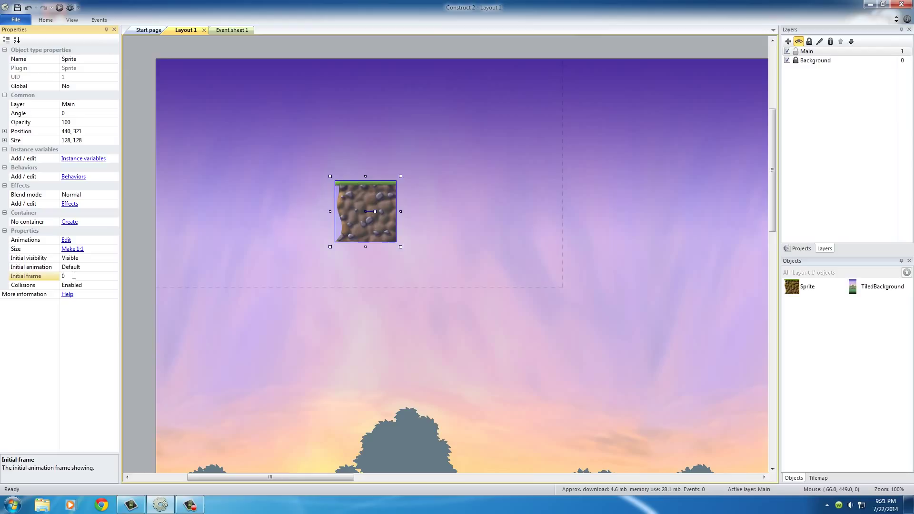
pyautogui.click(63, 275)
pyautogui.write('1')
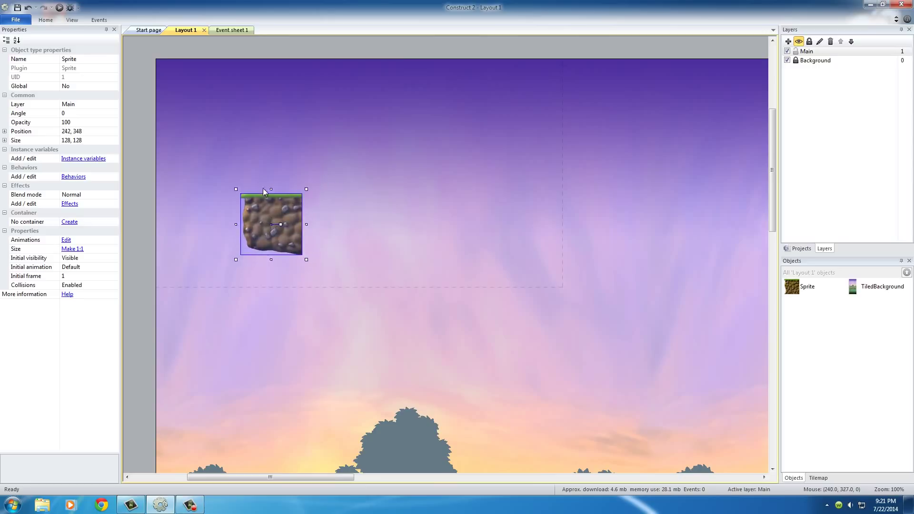
# Step: Nudge the ground tile slightly down and right, then reselect it
pyautogui.moveTo(271, 224); pyautogui.dragTo(279, 239)
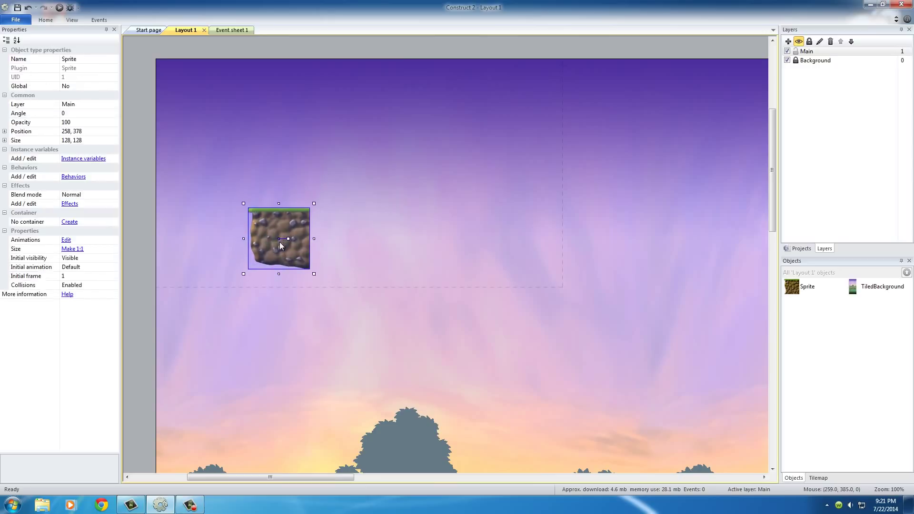
pyautogui.moveTo(324, 237)
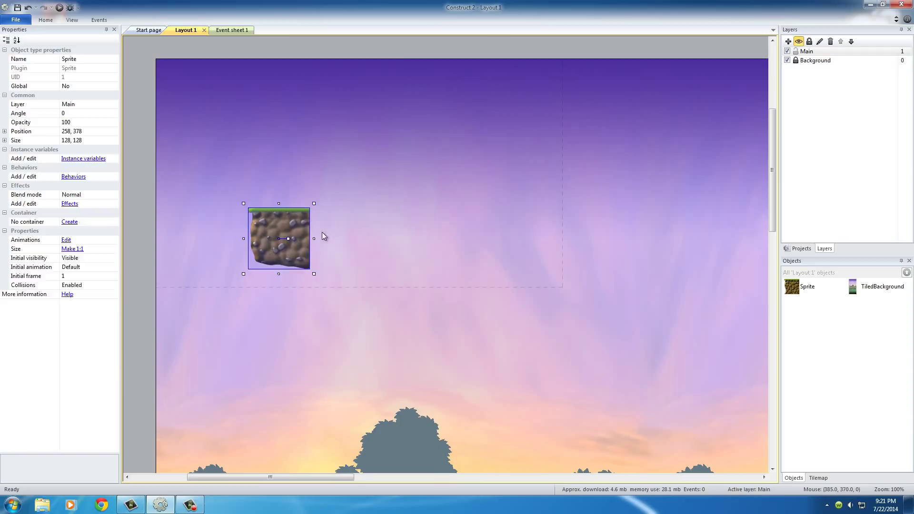
pyautogui.click(384, 233)
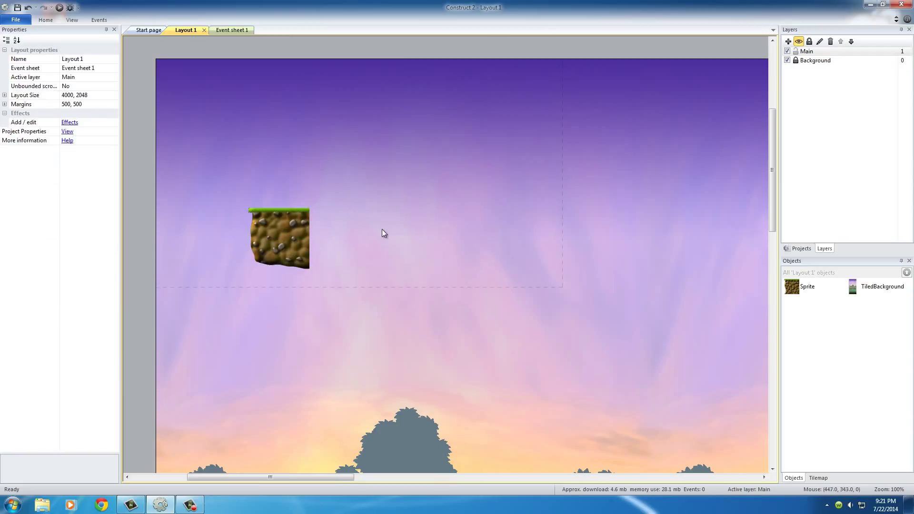
pyautogui.click(279, 238)
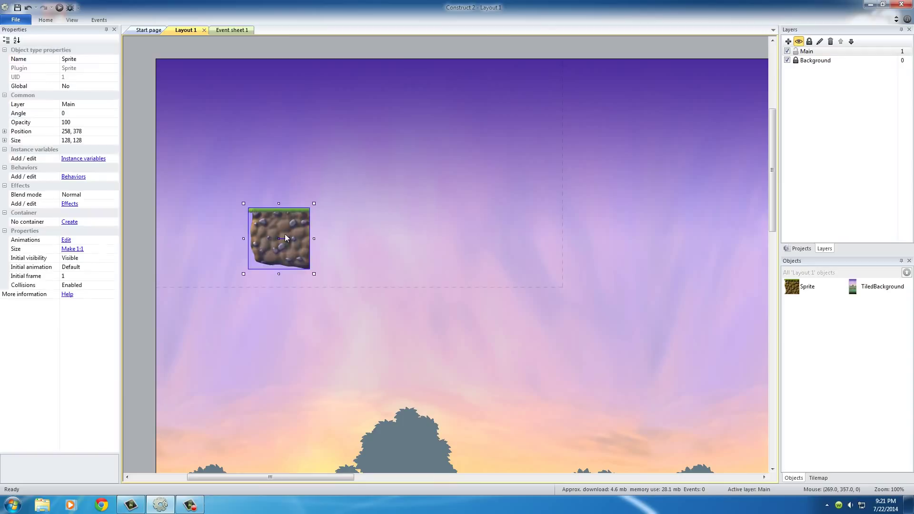
pyautogui.moveTo(286, 238)
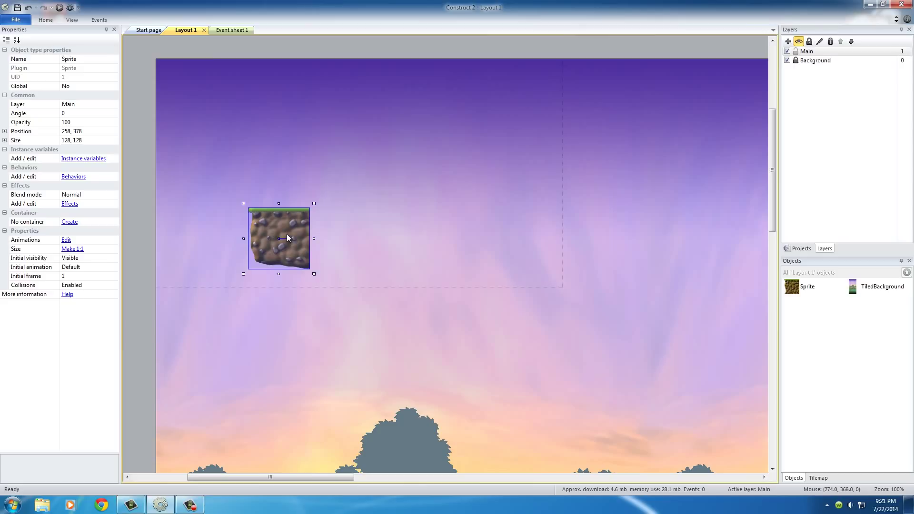
# Step: Ctrl+drag two tile copies to the right and butt the middle copy against the first
pyautogui.moveTo(279, 238); pyautogui.dragTo(329, 244)
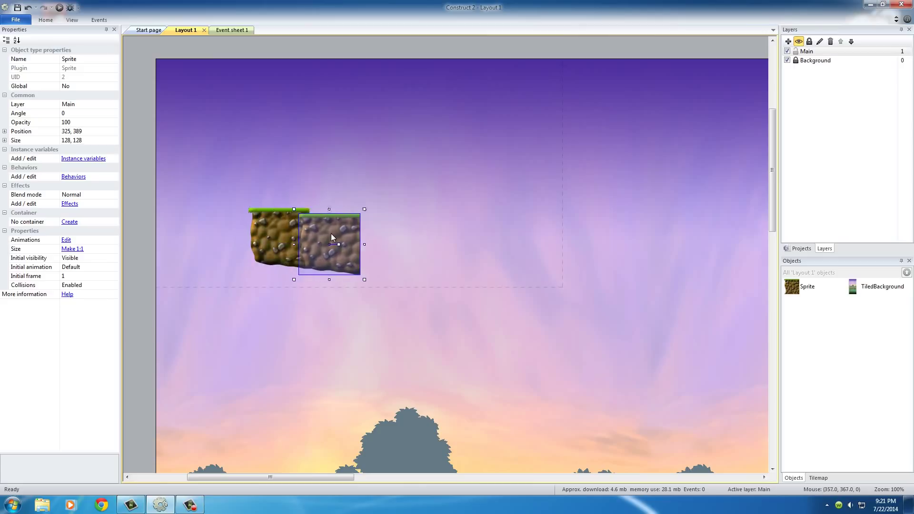
pyautogui.moveTo(330, 244); pyautogui.dragTo(345, 239)
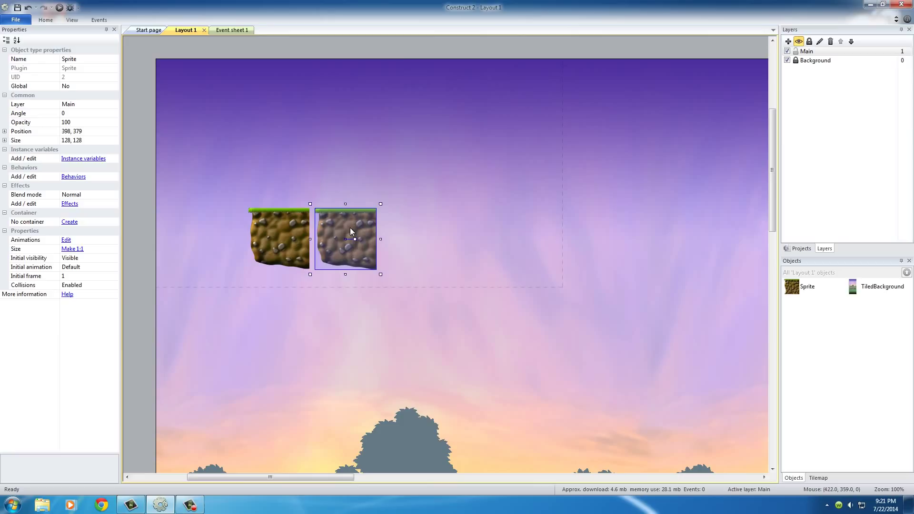
pyautogui.moveTo(345, 238); pyautogui.dragTo(417, 238)
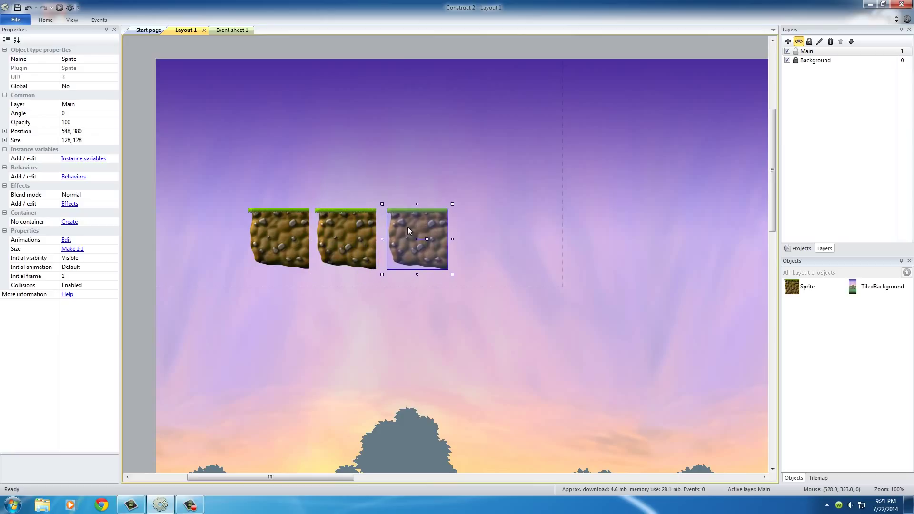
pyautogui.click(345, 239)
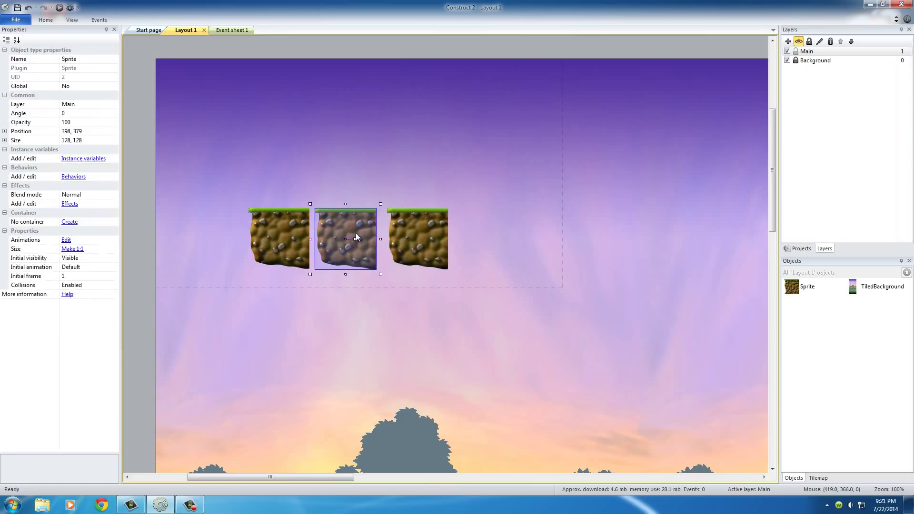
pyautogui.moveTo(356, 238); pyautogui.dragTo(340, 238)
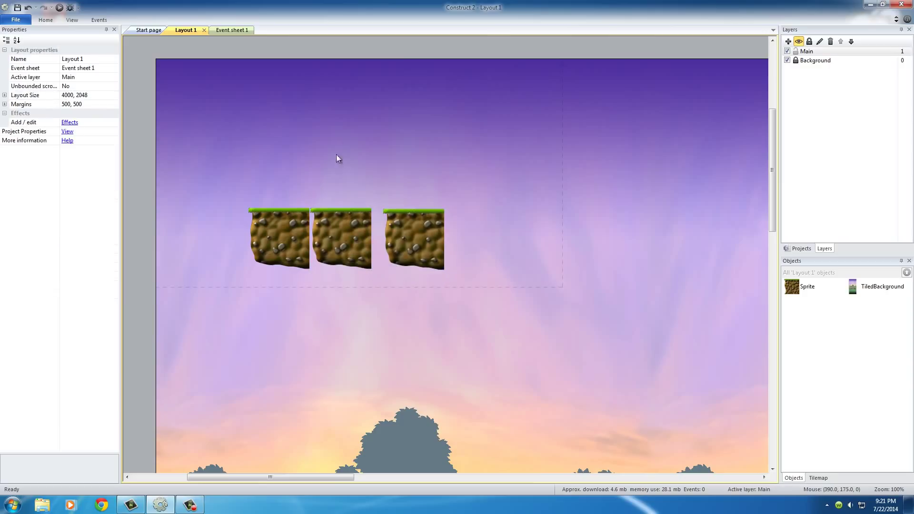
pyautogui.moveTo(359, 210)
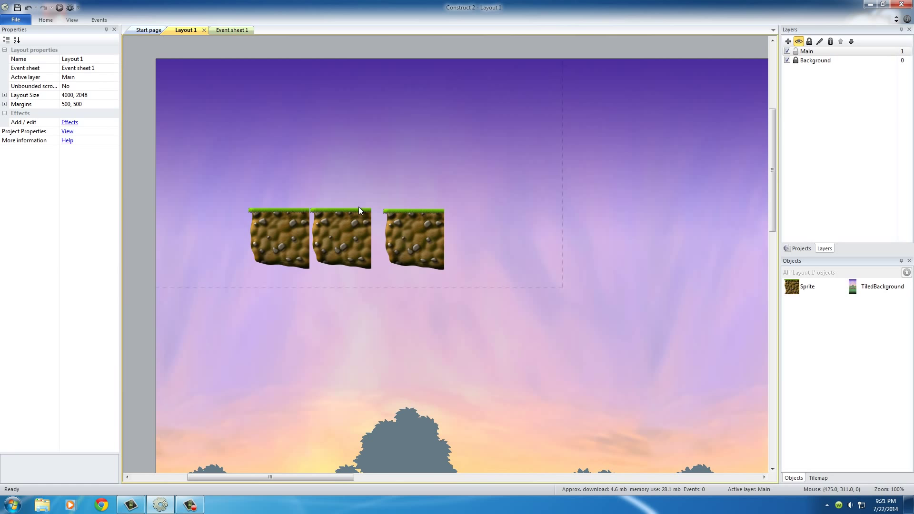
# Step: Set the middle tile's Initial frame to 10 and the right tile's to 13
pyautogui.click(341, 239)
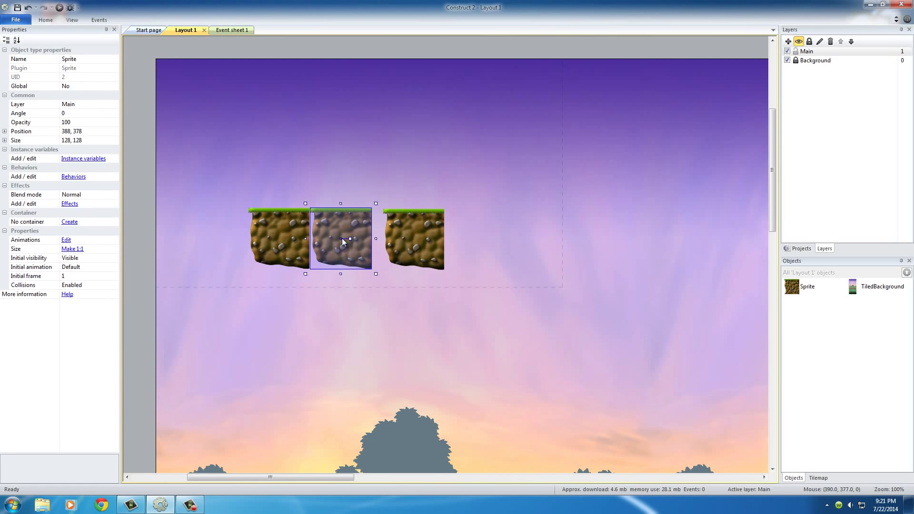
pyautogui.click(347, 276)
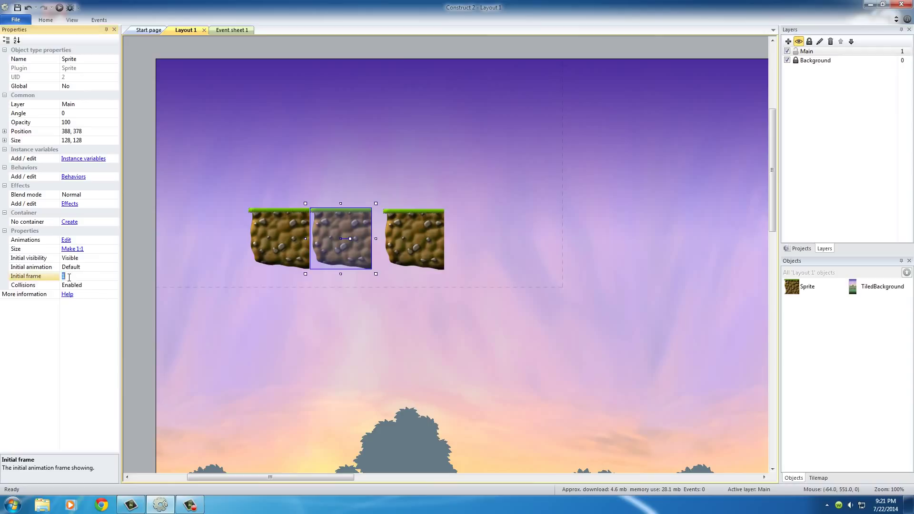
pyautogui.write('0')
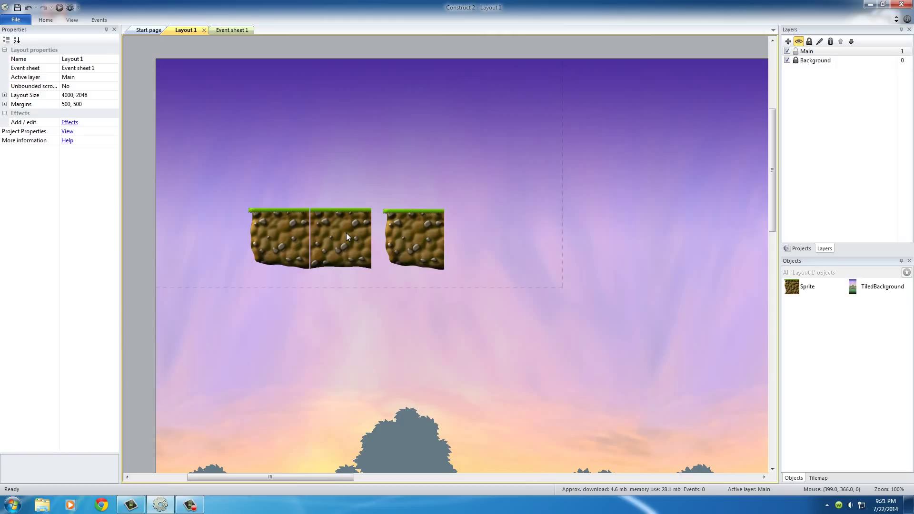
pyautogui.moveTo(340, 199)
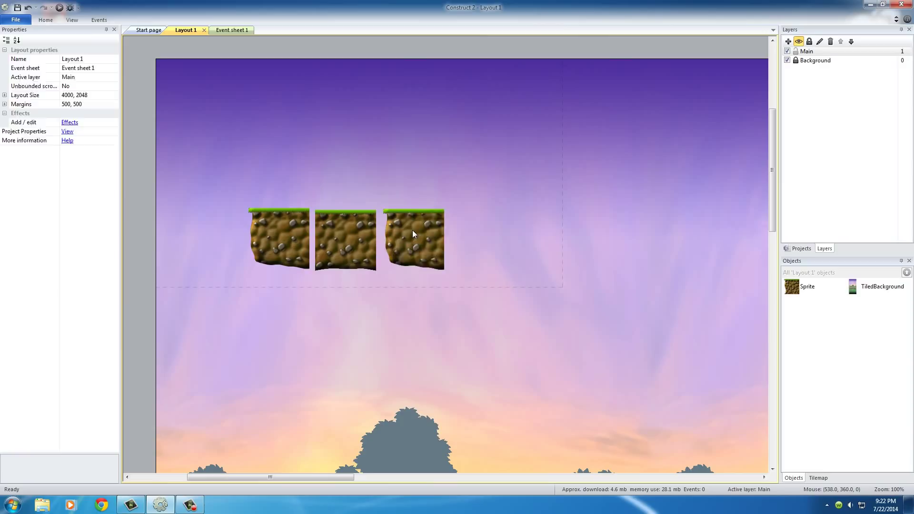
pyautogui.click(413, 240)
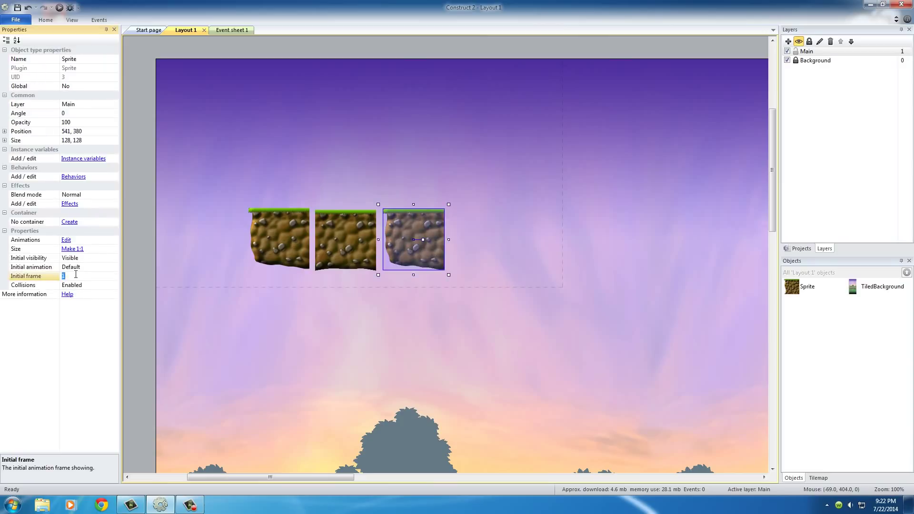
pyautogui.write('13')
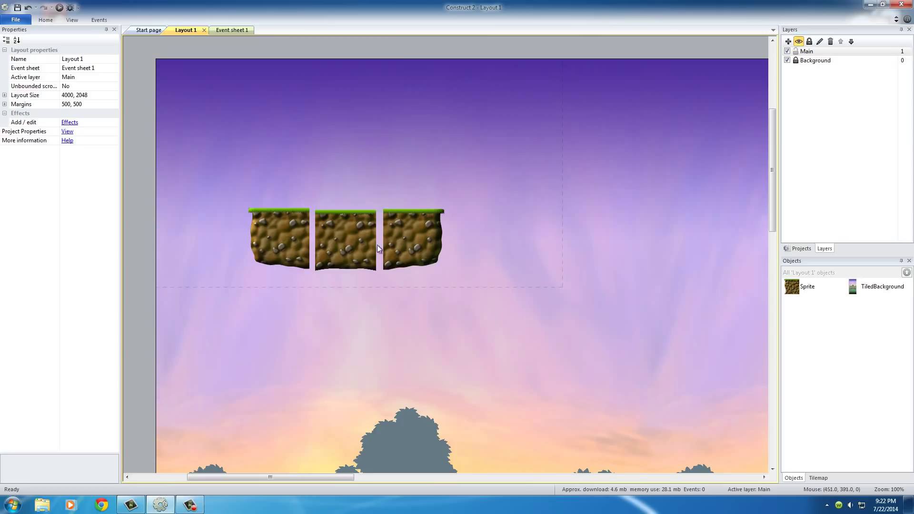
pyautogui.moveTo(348, 172)
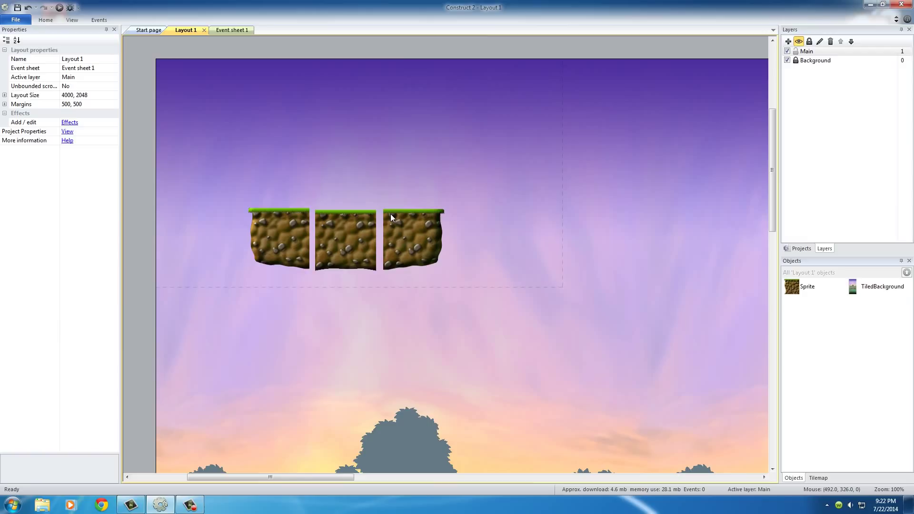
pyautogui.moveTo(390, 217)
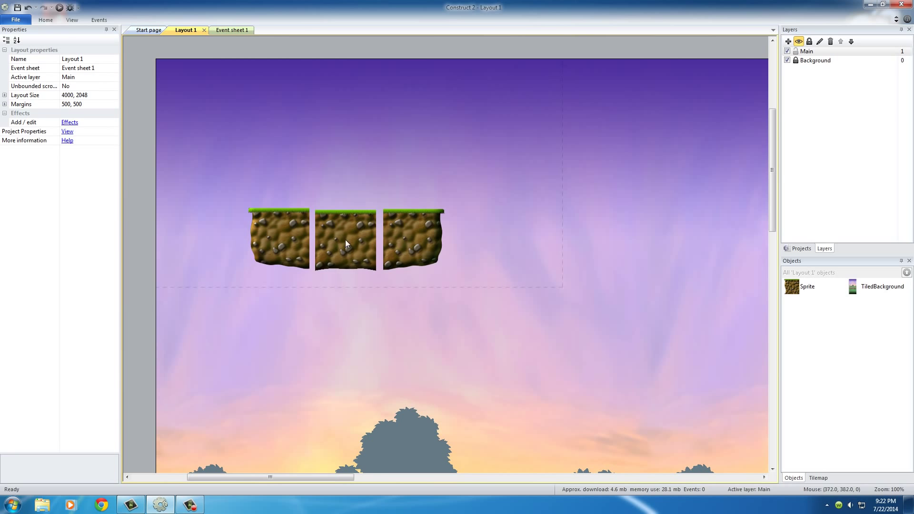
pyautogui.click(345, 239)
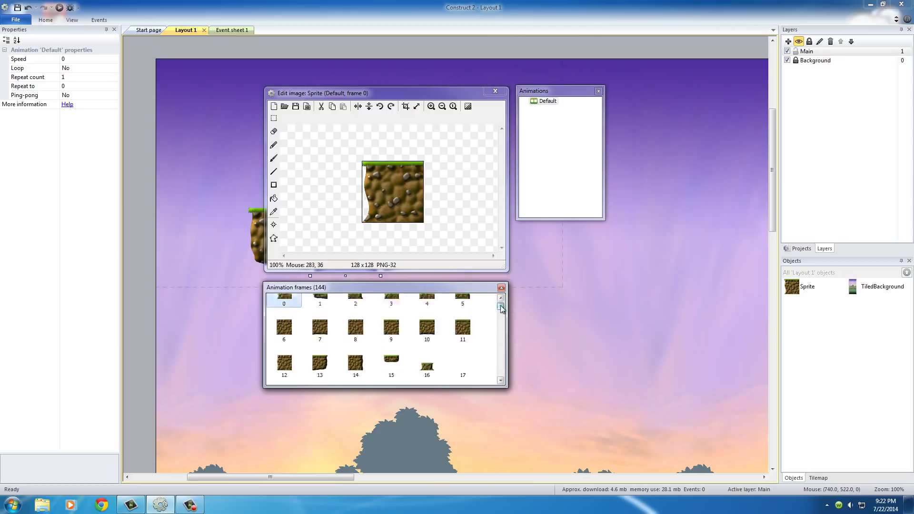
pyautogui.click(500, 312)
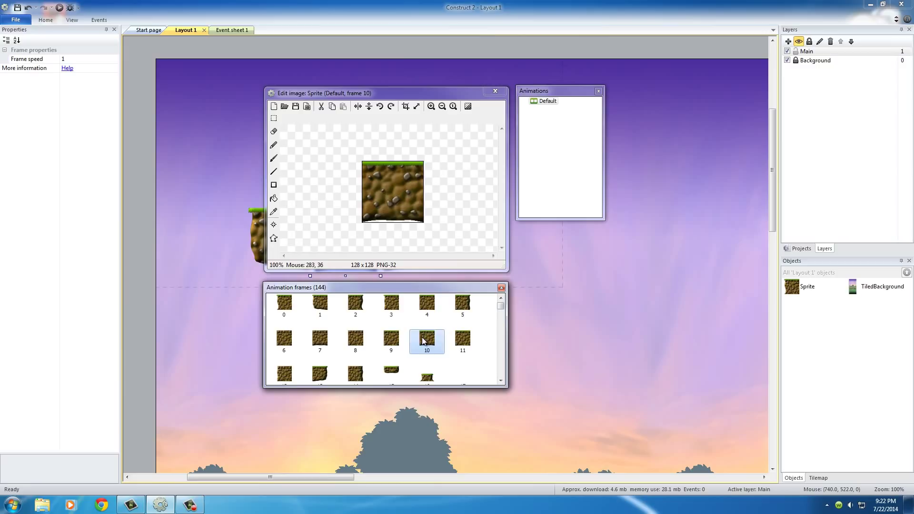
pyautogui.click(496, 91)
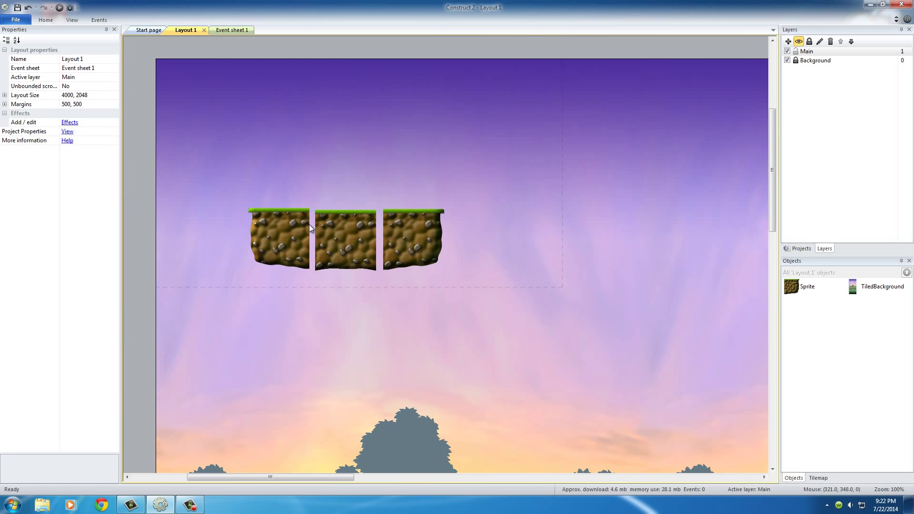
pyautogui.moveTo(279, 229)
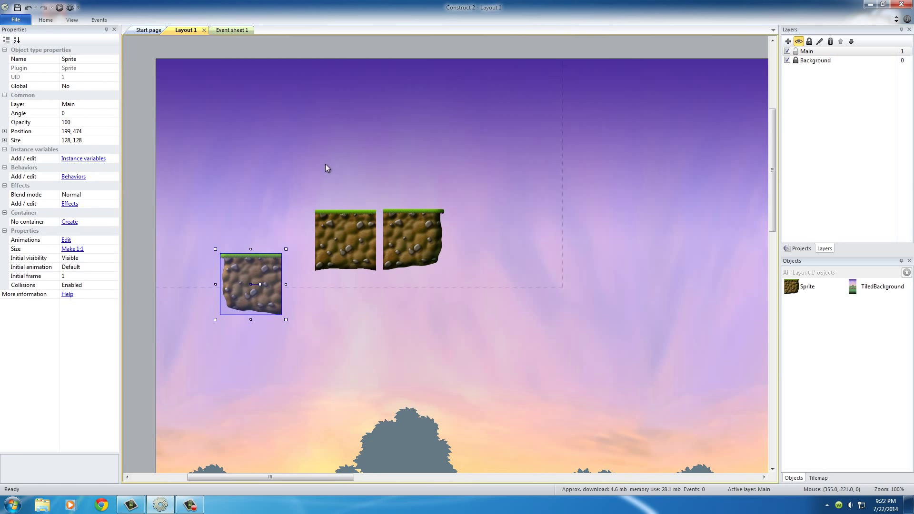
# Step: Drag the middle and right tiles down beside the left tile, then deselect
pyautogui.click(344, 239)
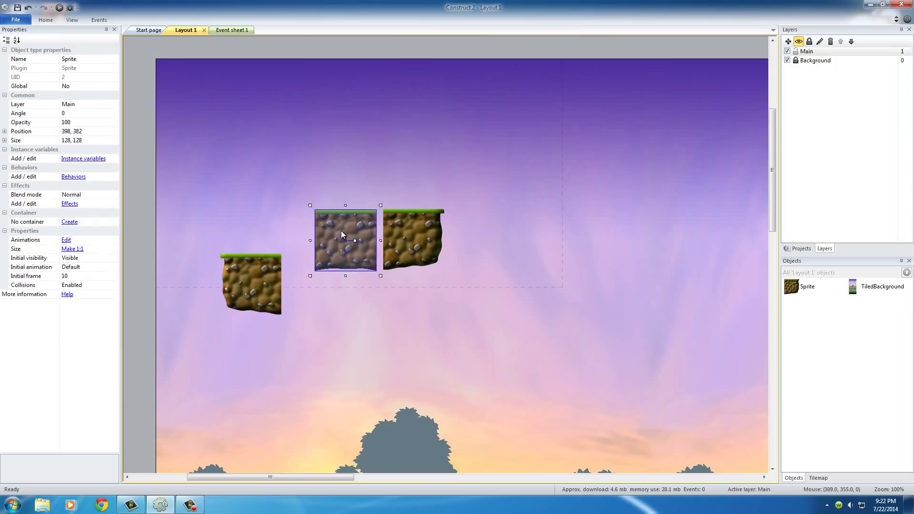
pyautogui.moveTo(346, 241); pyautogui.dragTo(312, 285)
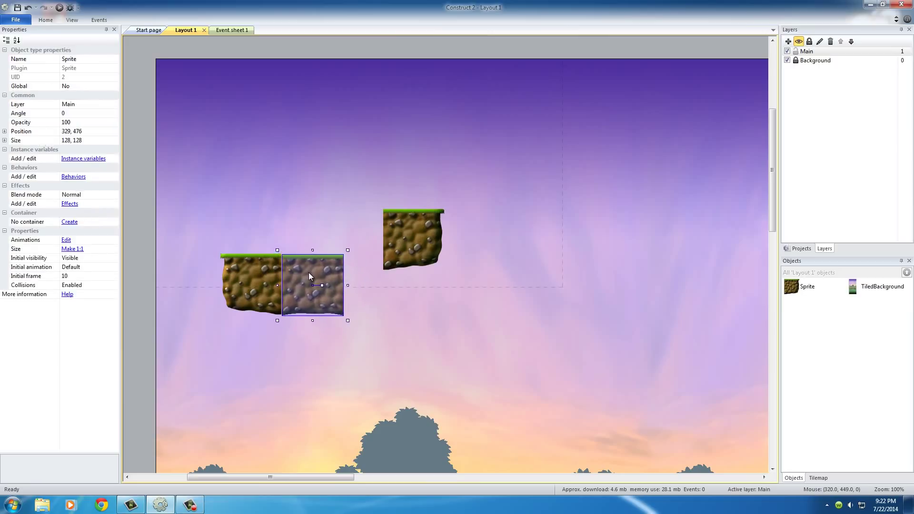
pyautogui.moveTo(312, 285); pyautogui.dragTo(315, 287)
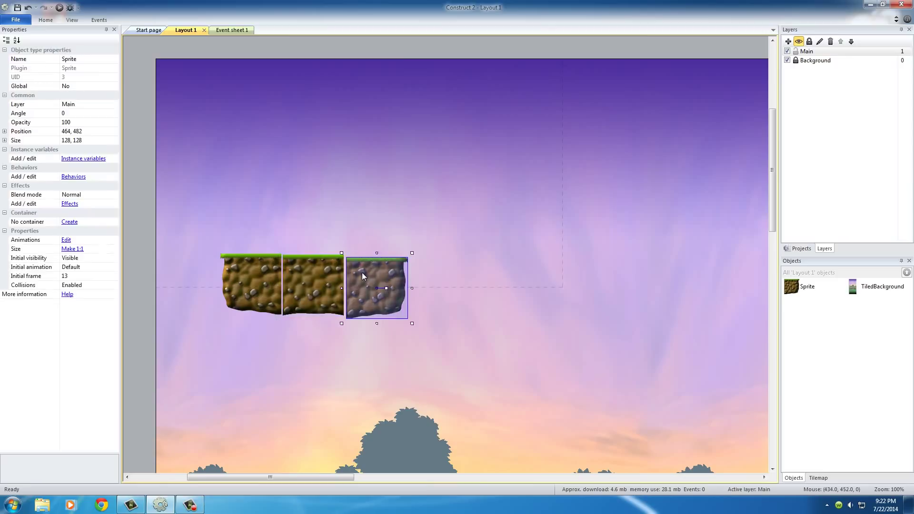
pyautogui.click(359, 222)
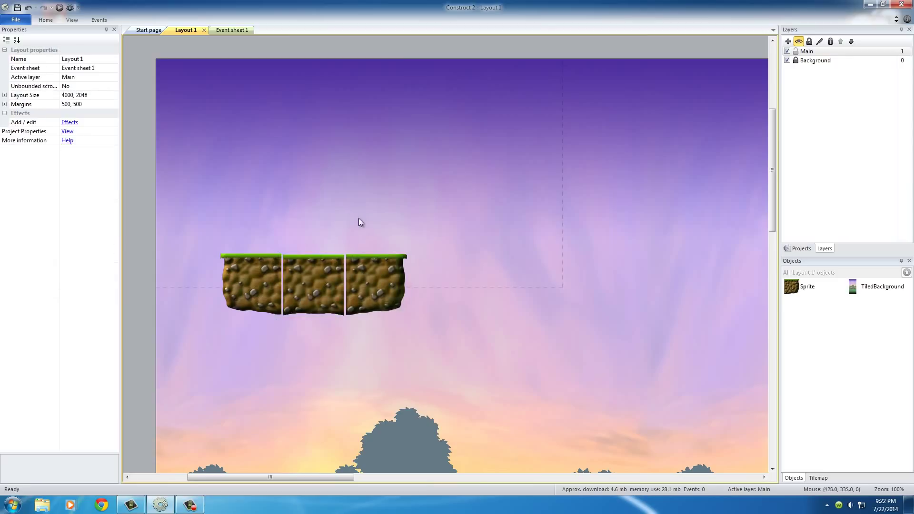
pyautogui.moveTo(356, 226)
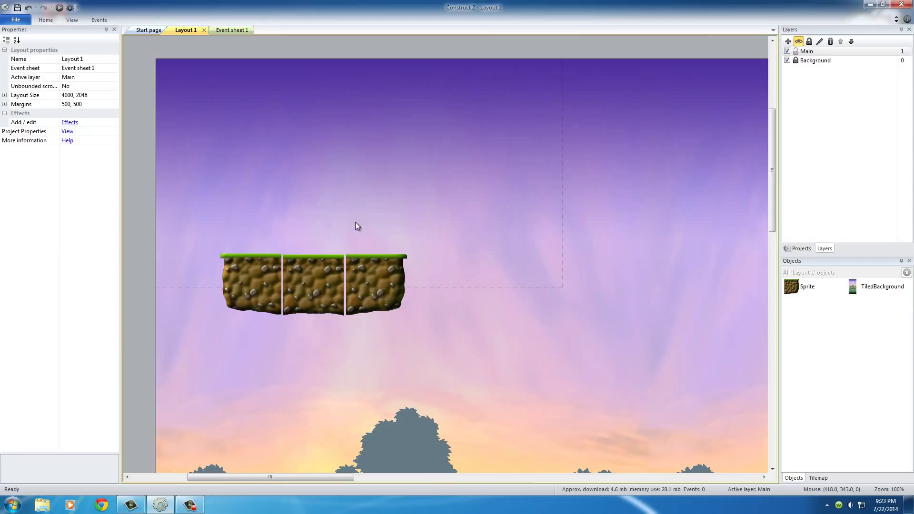
pyautogui.moveTo(384, 224)
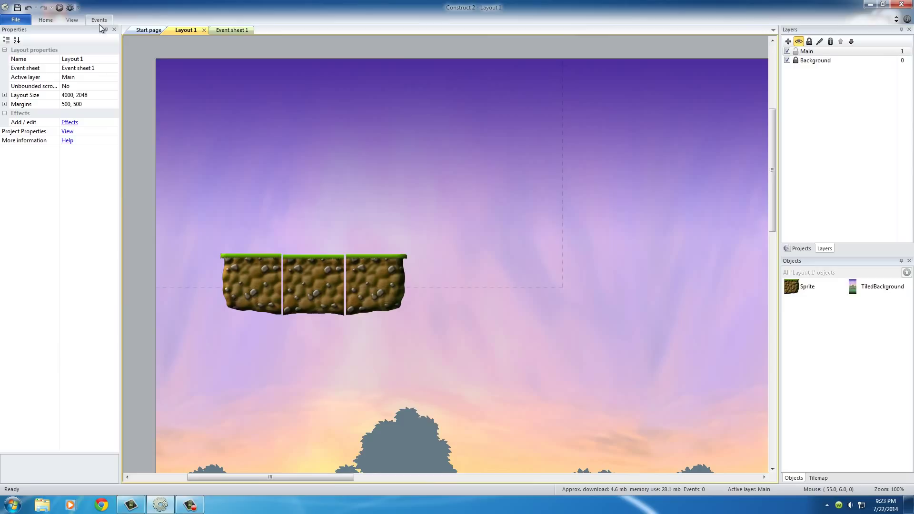
# Step: Select the left edge tile, use a toolbar control, then reselect the tile
pyautogui.click(251, 285)
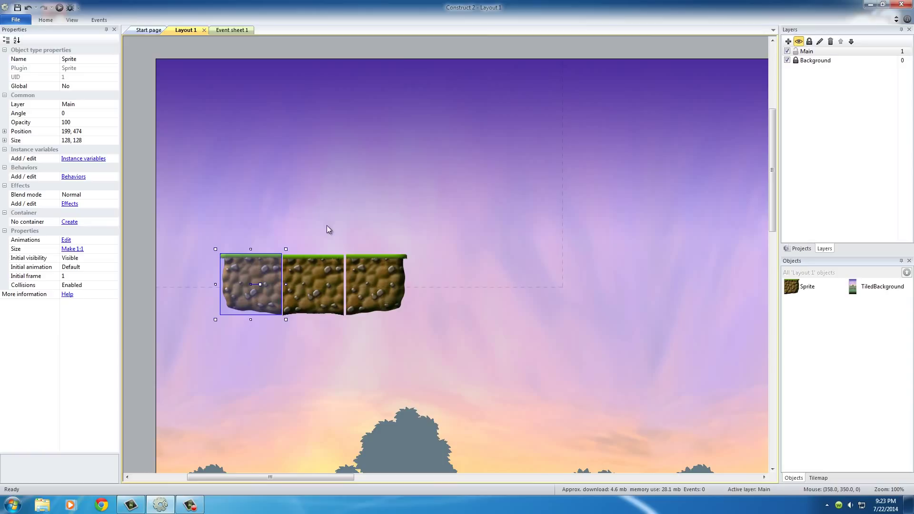
pyautogui.moveTo(325, 242)
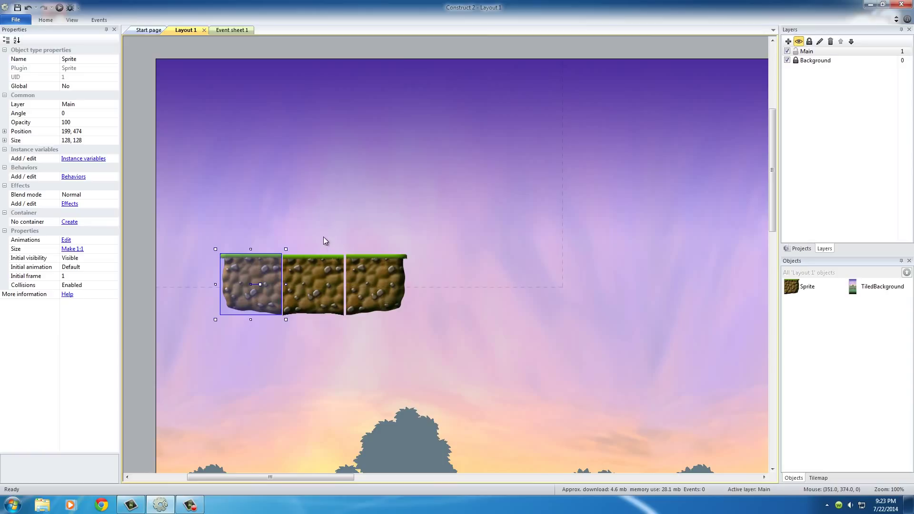
pyautogui.moveTo(324, 233)
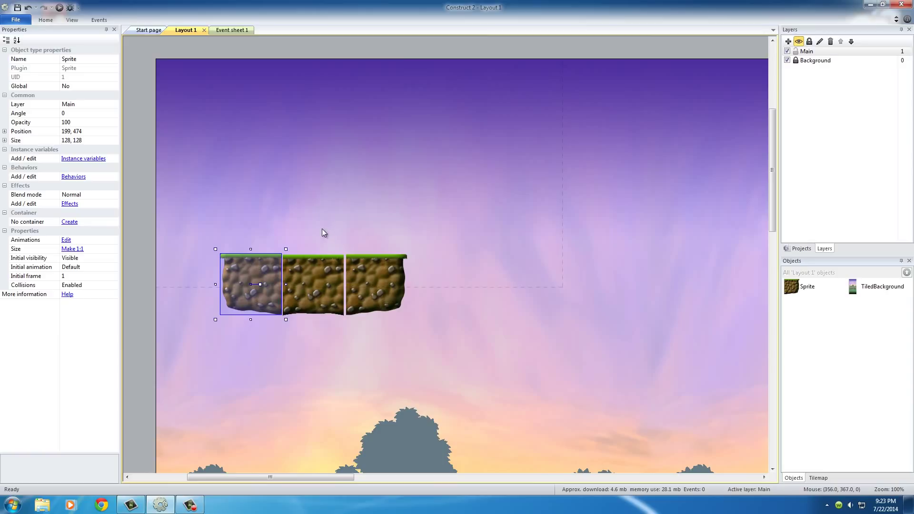
pyautogui.click(72, 19)
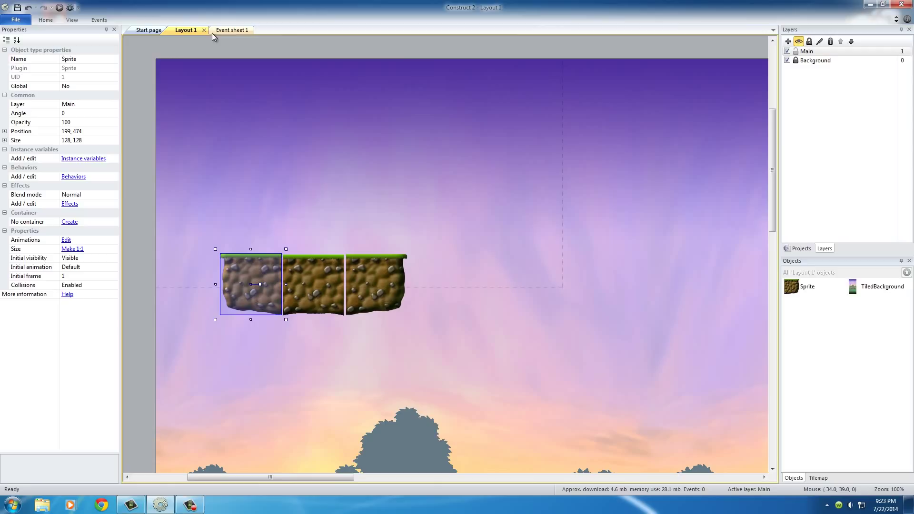
pyautogui.click(269, 270)
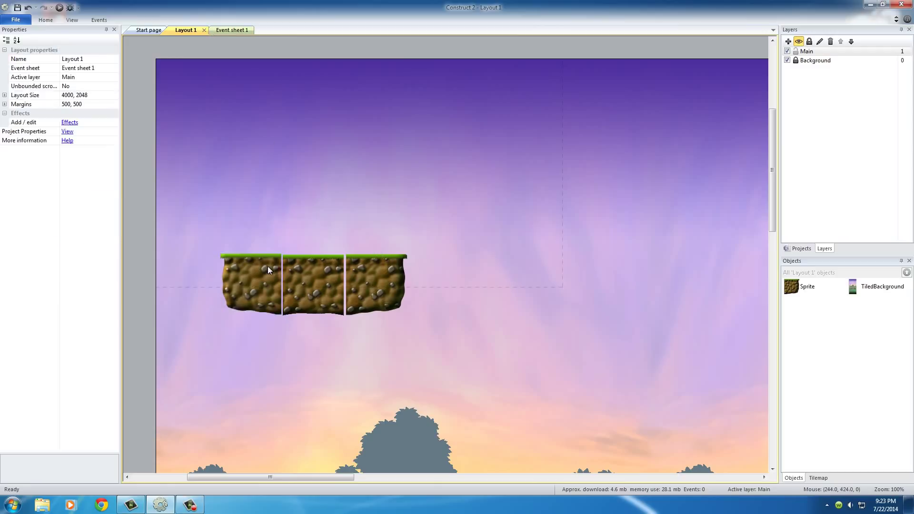
pyautogui.click(251, 283)
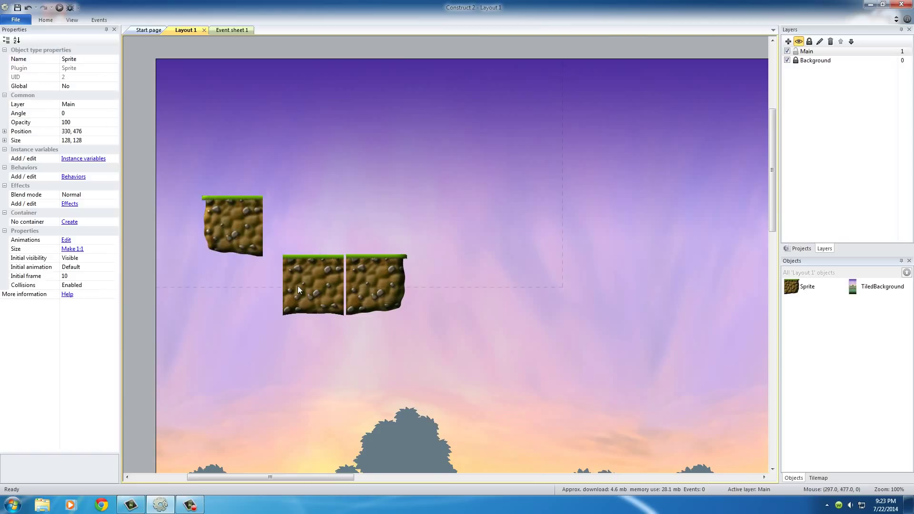
# Step: Drag the middle tile up flush against the left edge tile and deselect
pyautogui.moveTo(313, 285); pyautogui.dragTo(324, 241)
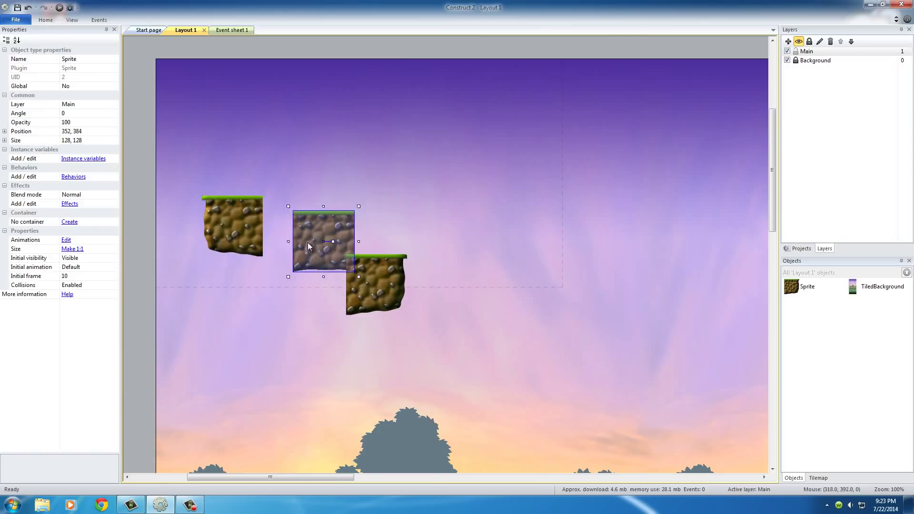
pyautogui.moveTo(324, 242); pyautogui.dragTo(293, 227)
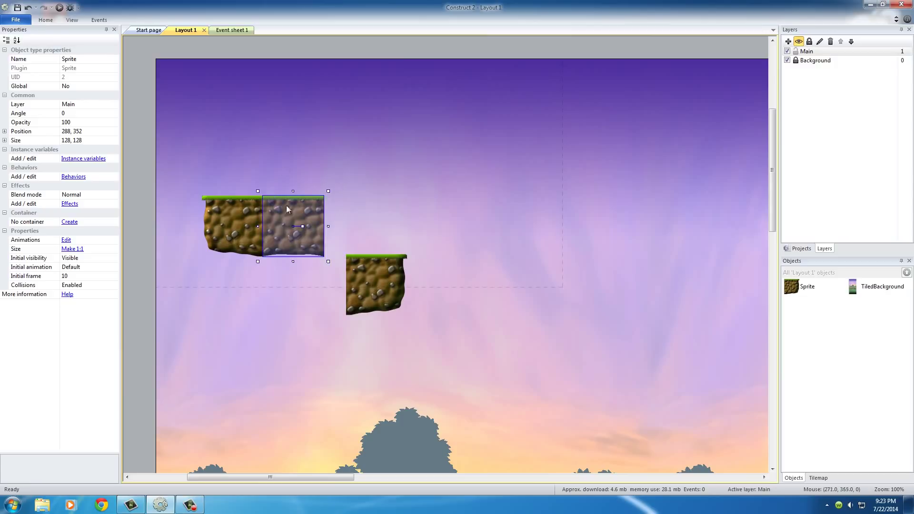
pyautogui.click(161, 97)
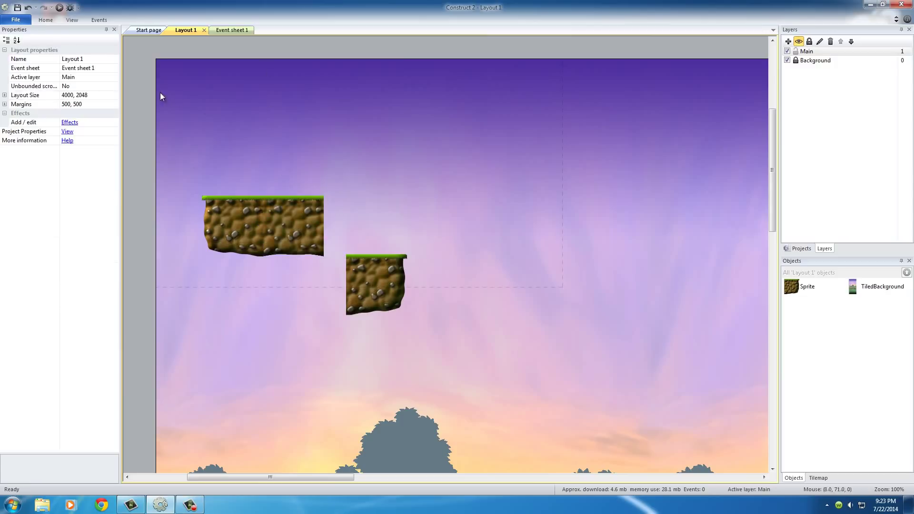
pyautogui.moveTo(261, 286)
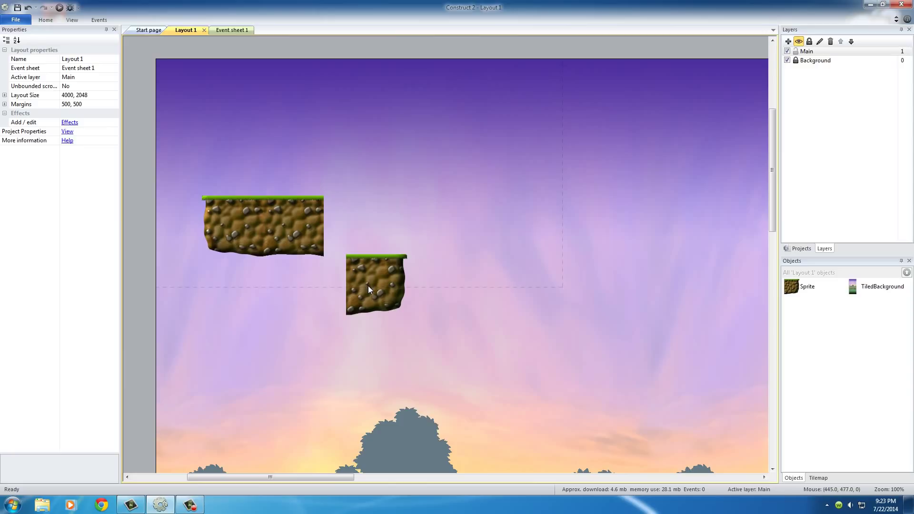
pyautogui.moveTo(263, 235)
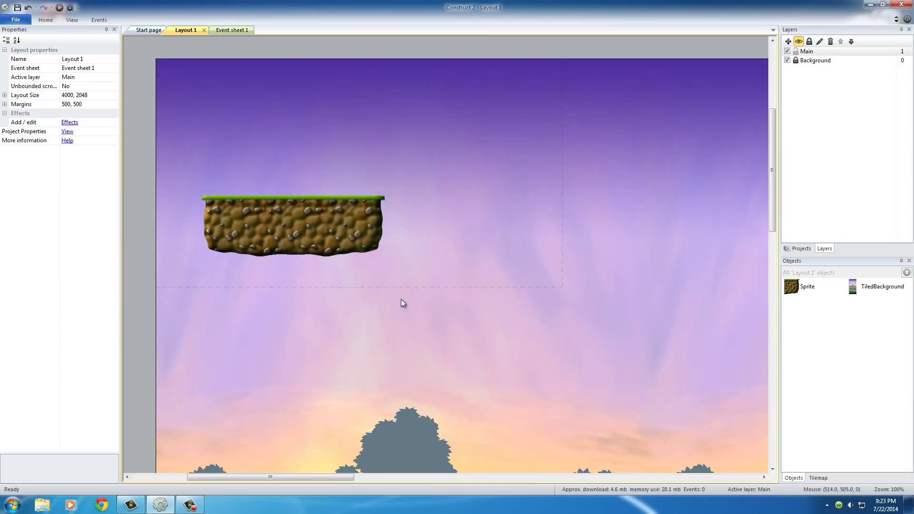
pyautogui.moveTo(399, 304)
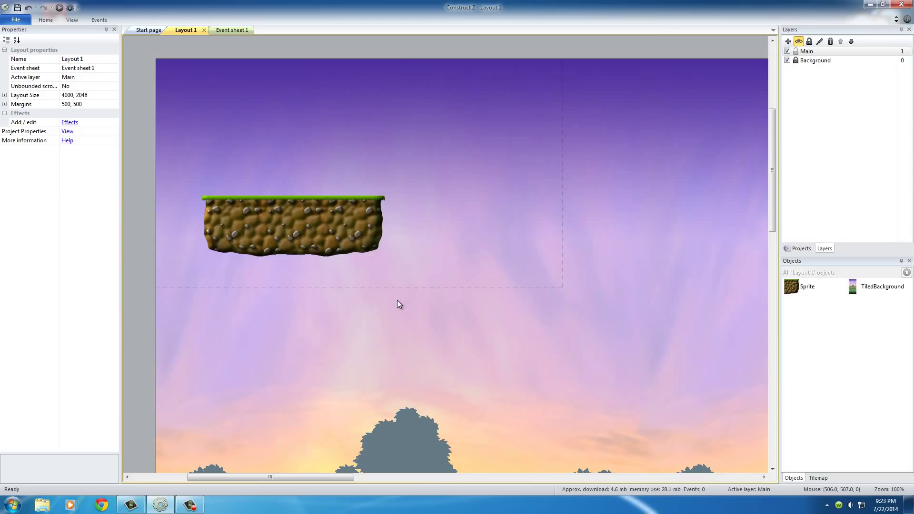
# Step: Select tiles, use a toolbar control twice, and drag a tile right to close the row
pyautogui.click(293, 226)
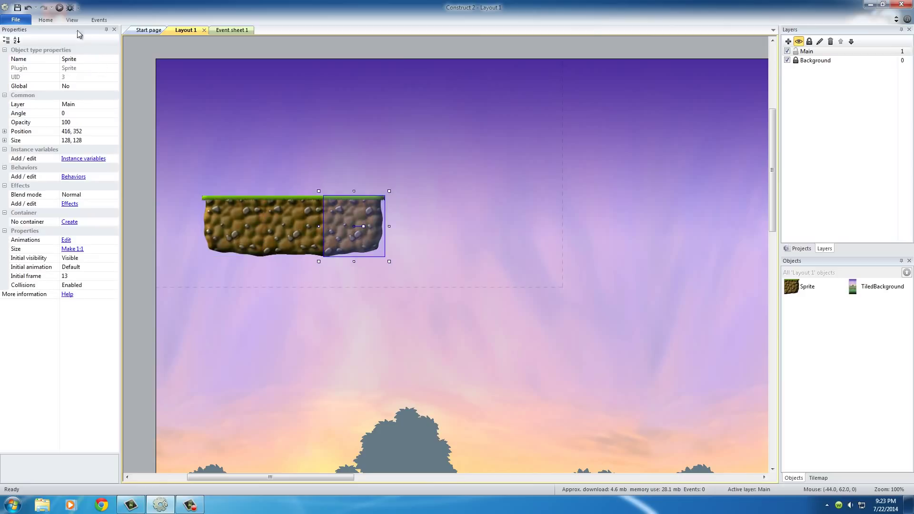
pyautogui.click(72, 19)
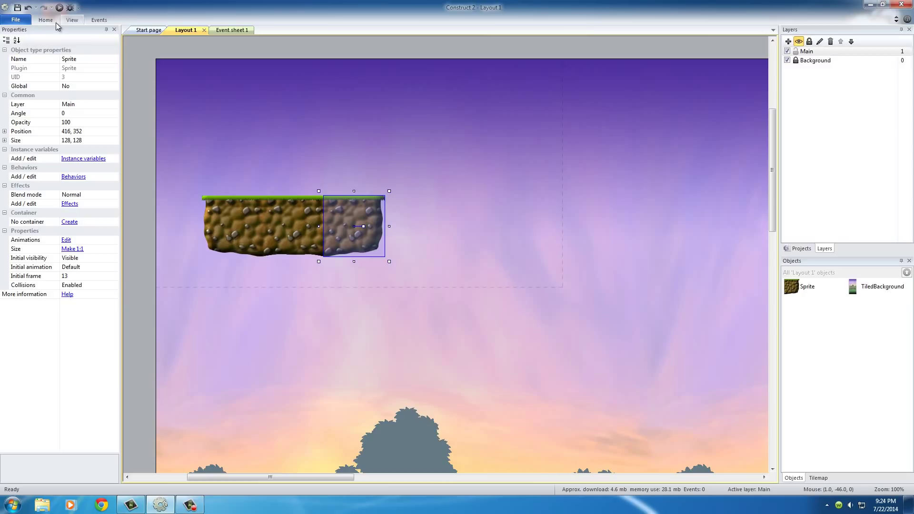
pyautogui.click(71, 19)
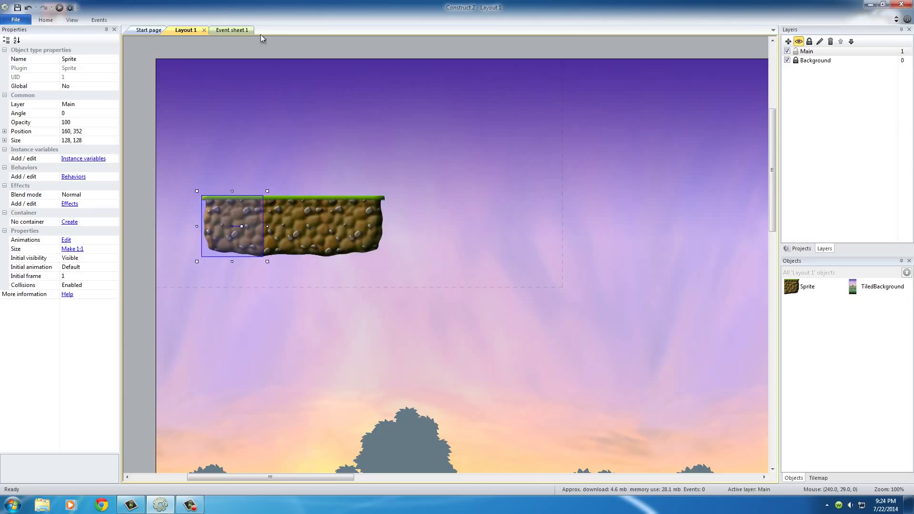
pyautogui.click(331, 171)
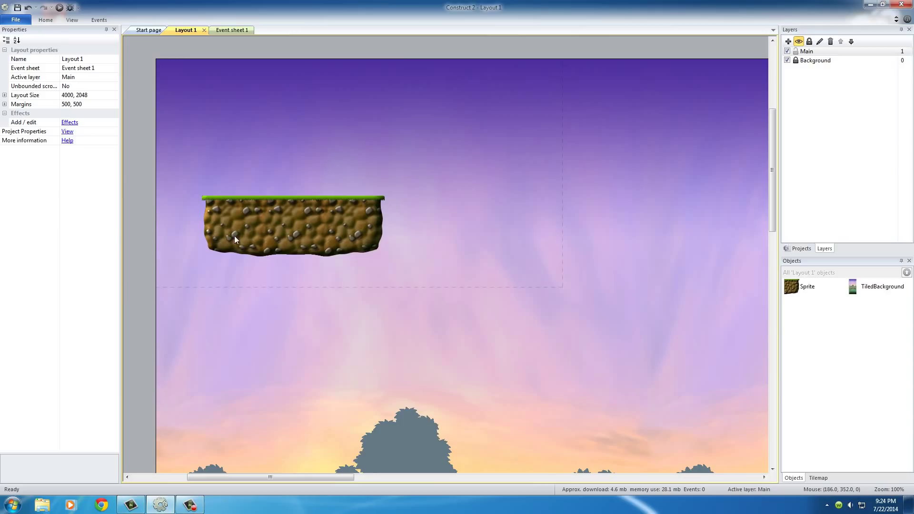
pyautogui.click(293, 226)
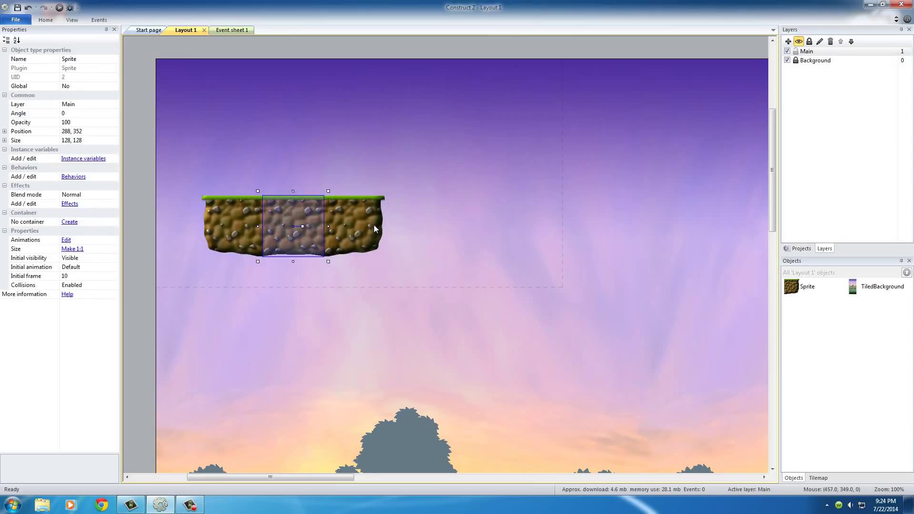
pyautogui.moveTo(293, 226); pyautogui.dragTo(361, 226)
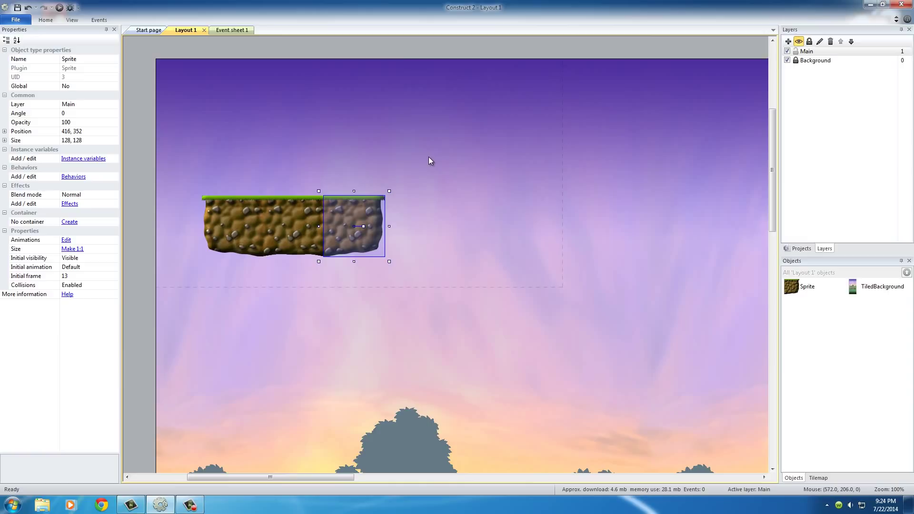